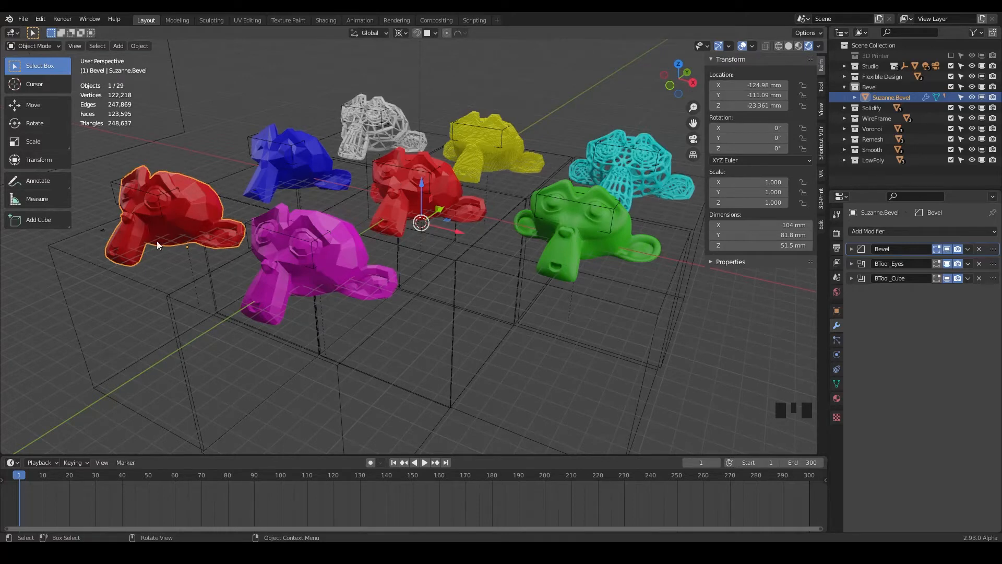
mouse_move(187, 217)
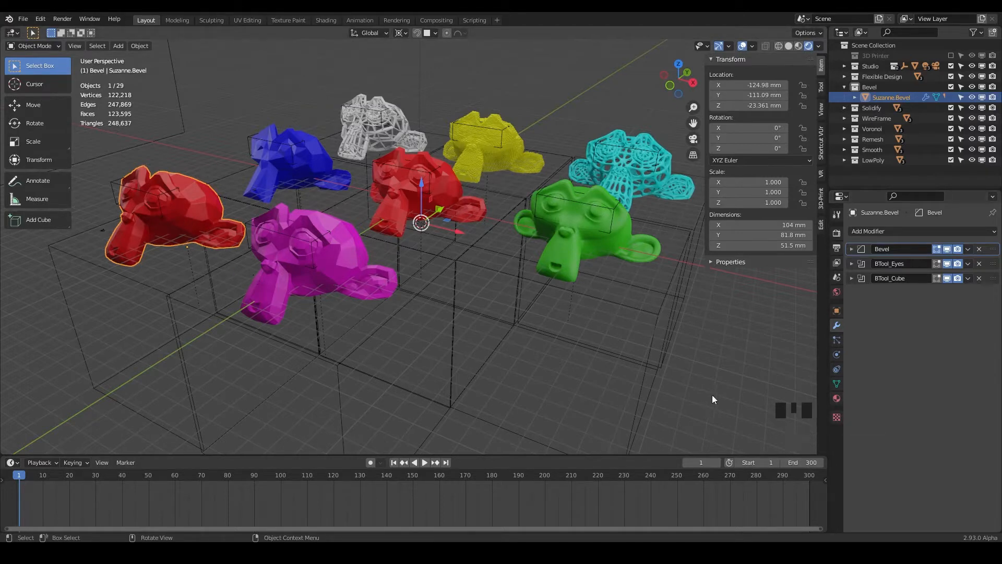
Step: Create a new material for the bevelled Suzanne with a dark green base colour replacing red
click(836, 398)
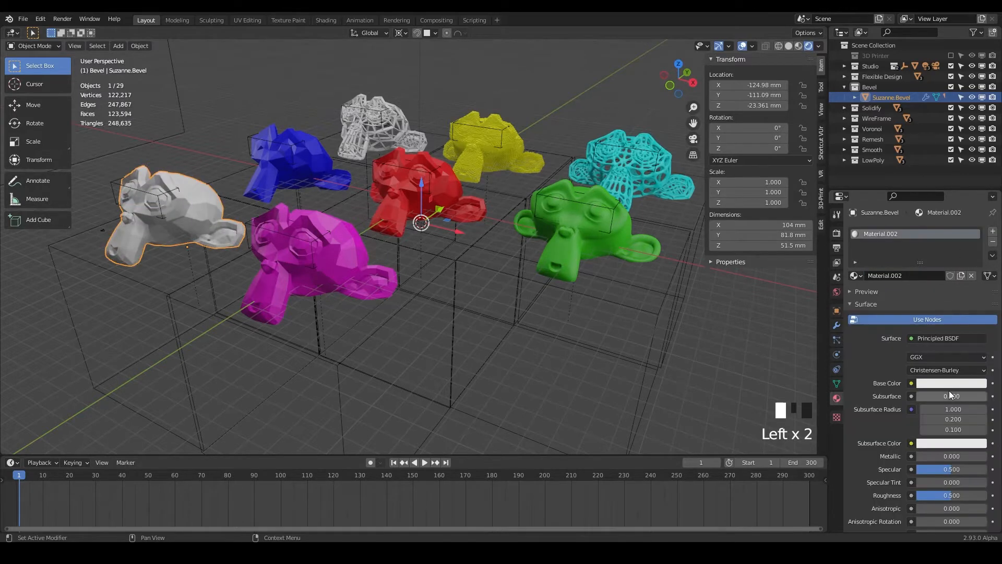
click(950, 383)
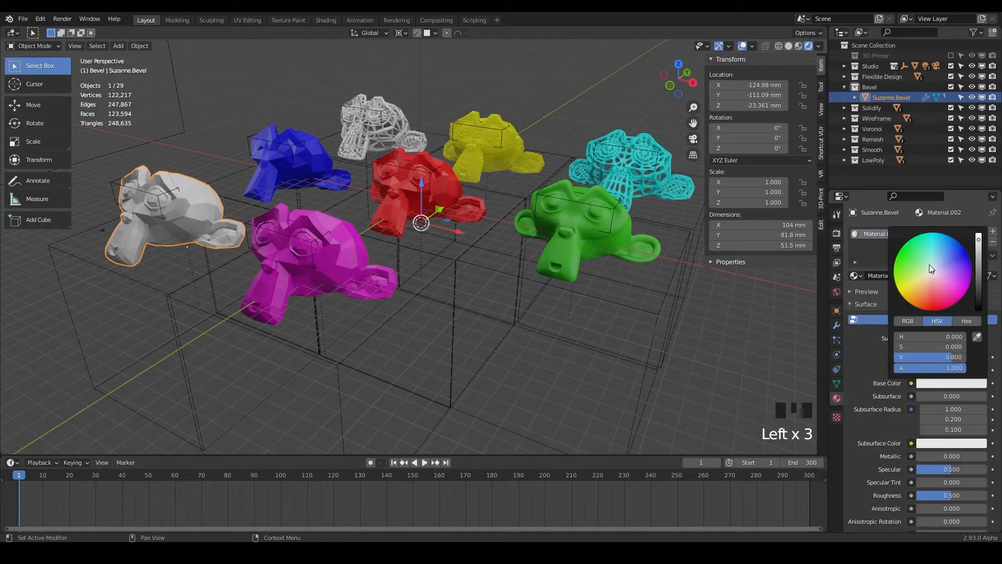
click(901, 249)
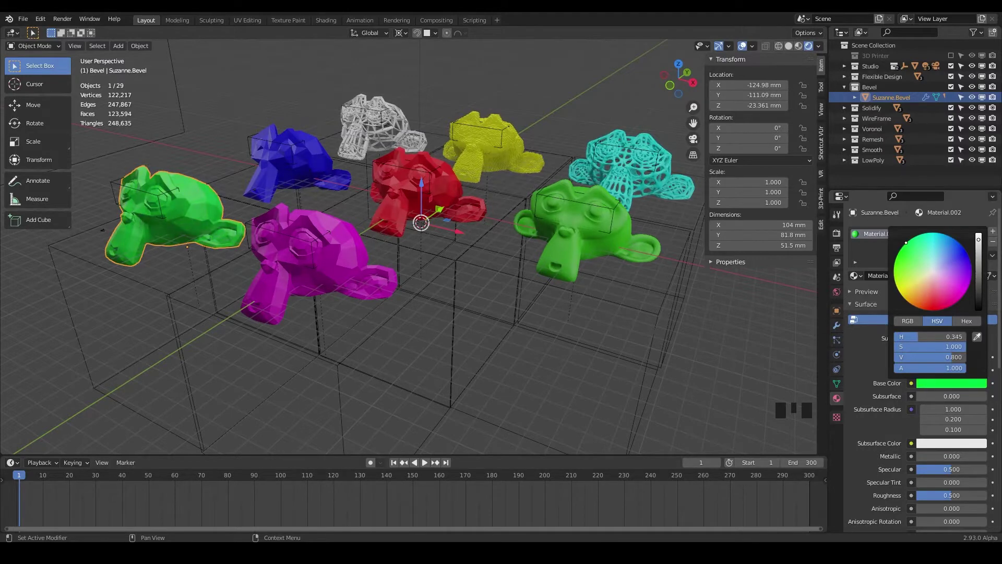
click(470, 292)
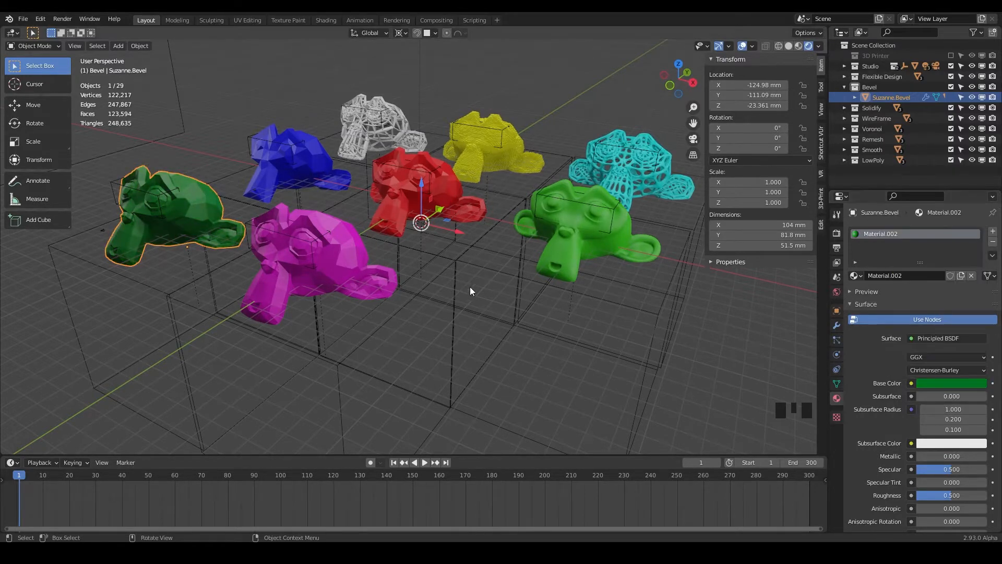
drag(470, 292, 554, 257)
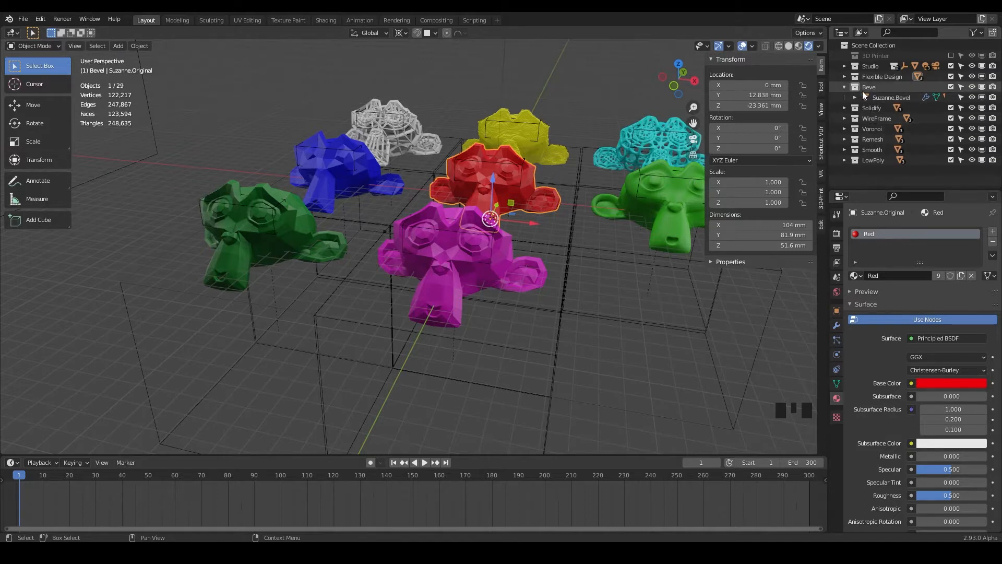
Step: Duplicate the Flexible Design collection and rename the copy Sculpted
right_click(868, 86)
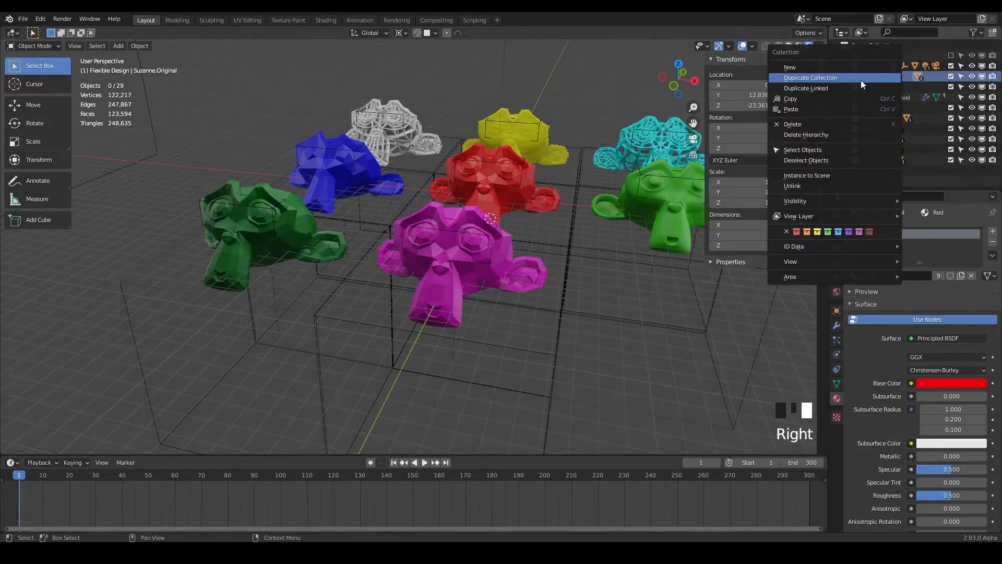
click(810, 78)
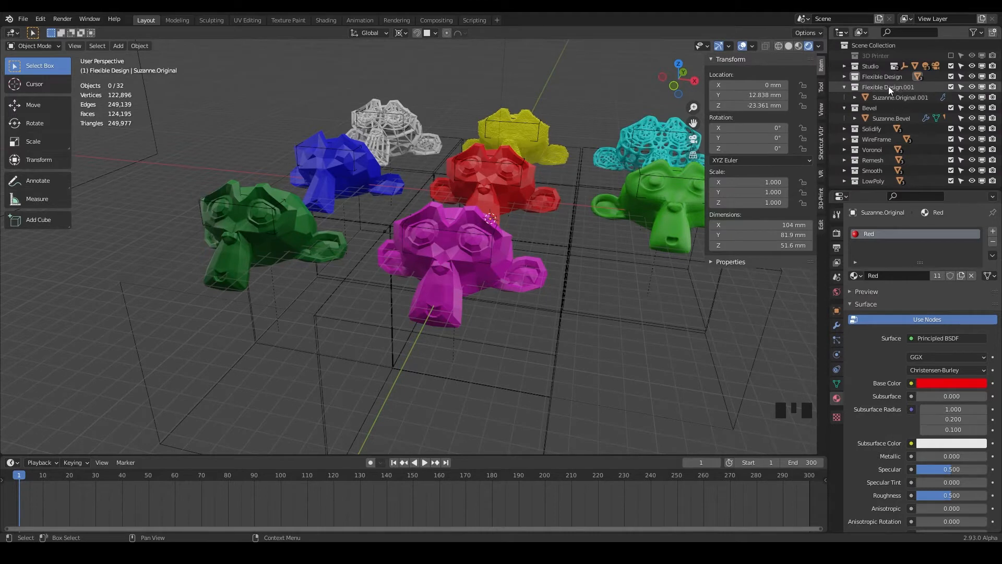
key(Backspace)
text(Sculpted)
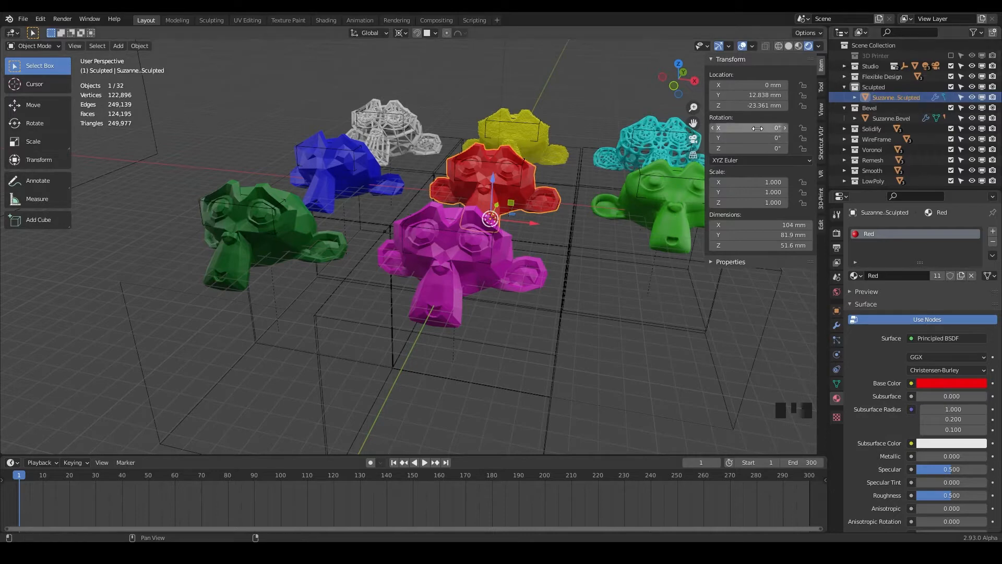
Step: Move the copied monkey forward and right along X into the front grid cell
drag(488, 220, 602, 179)
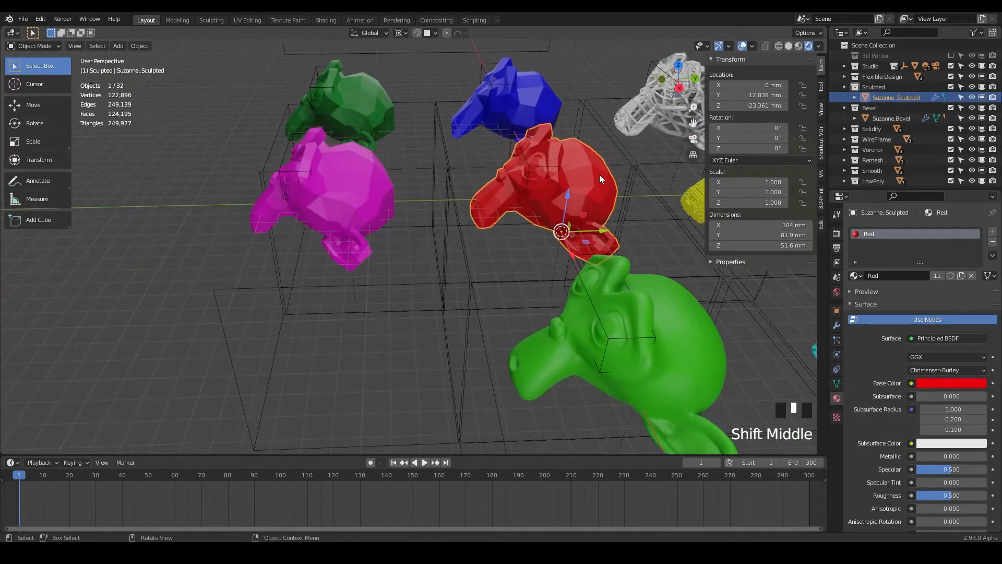
key(g)
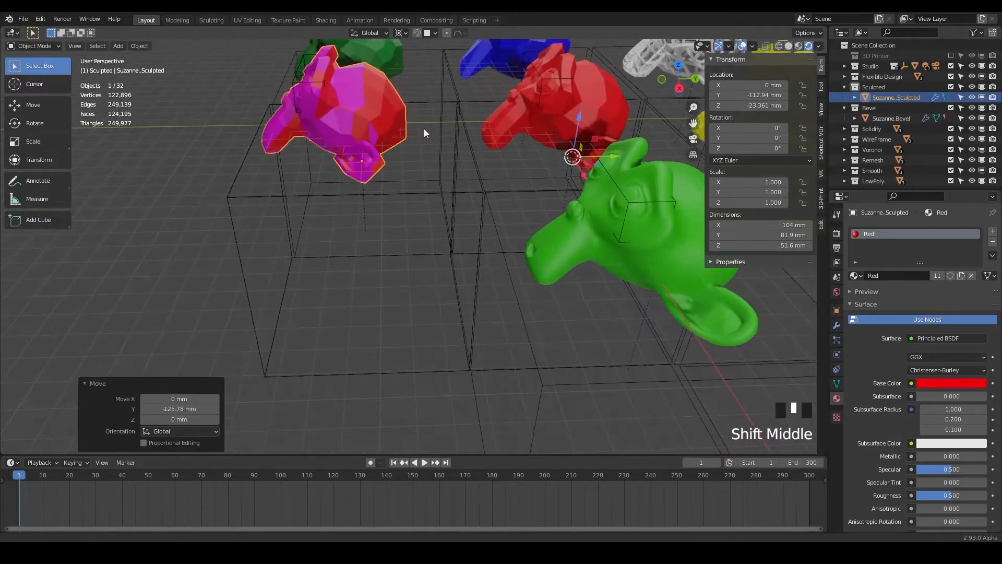
key(g)
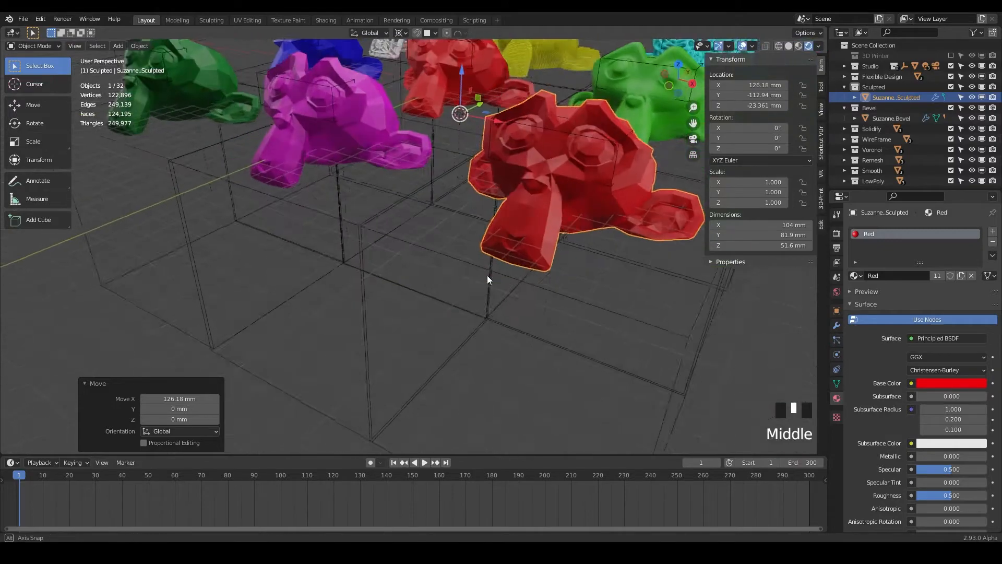
drag(487, 280, 420, 276)
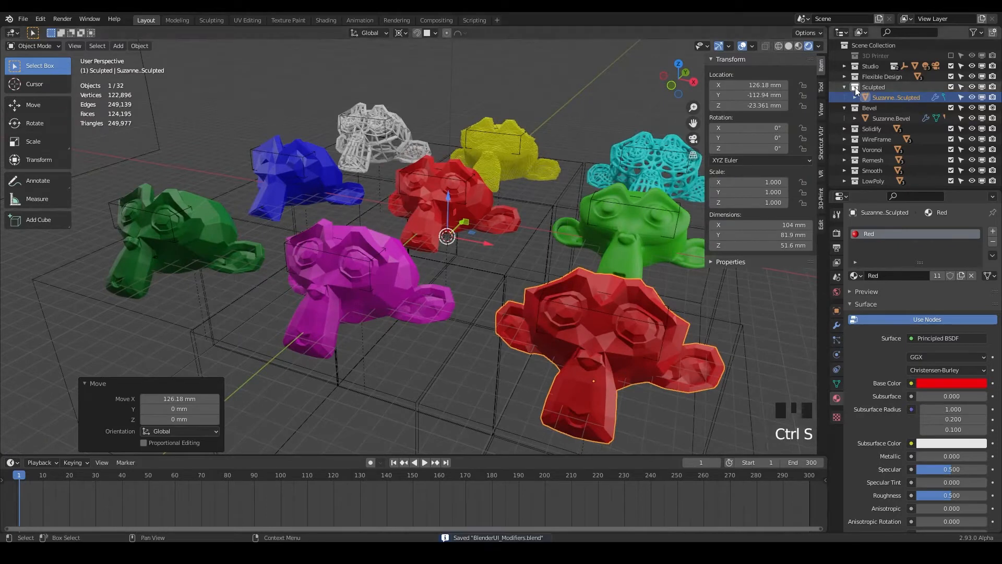
Step: Hide the Flexible Design and WireFrame collections, leaving only the Sculpted monkey visible
click(843, 87)
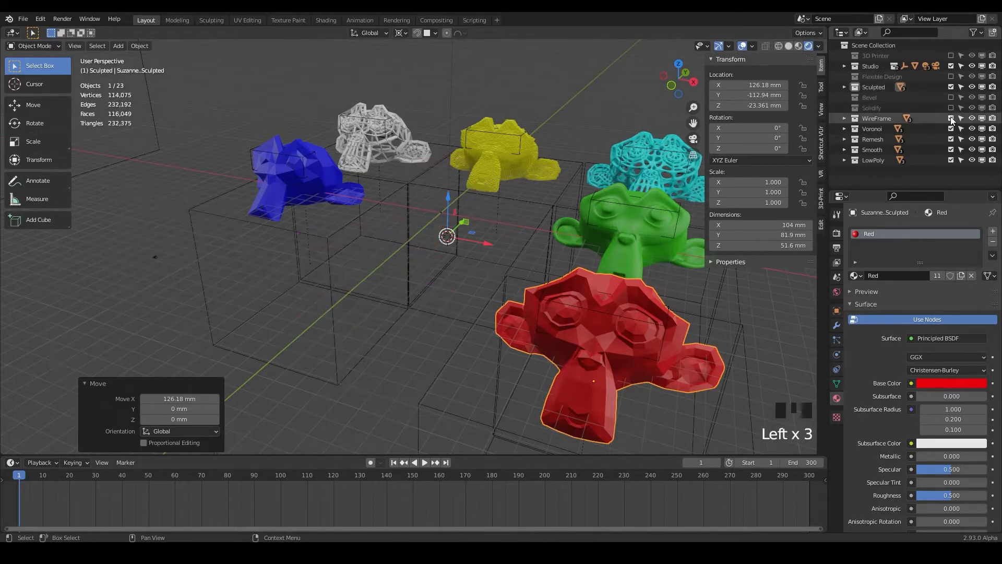
click(951, 118)
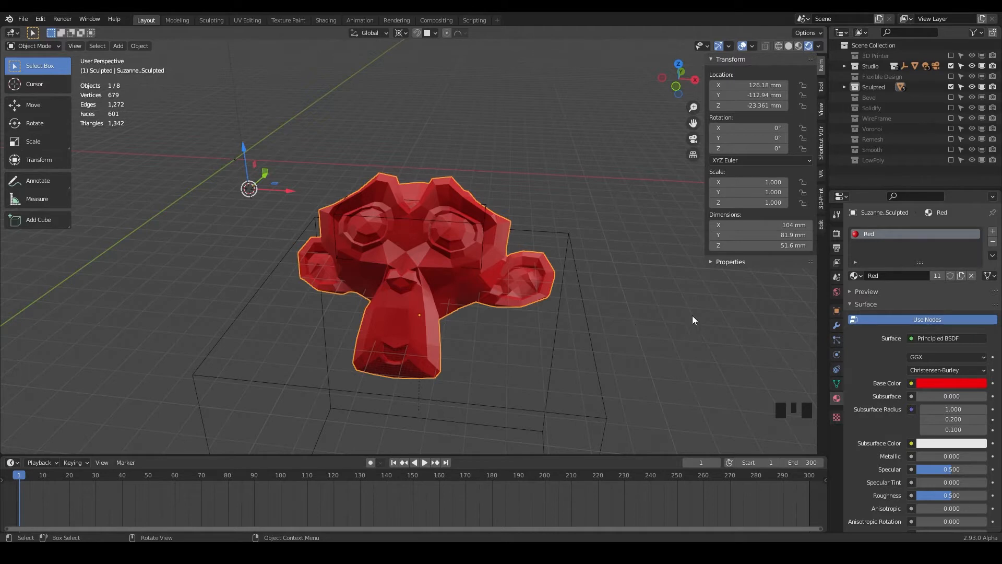
mouse_move(443, 294)
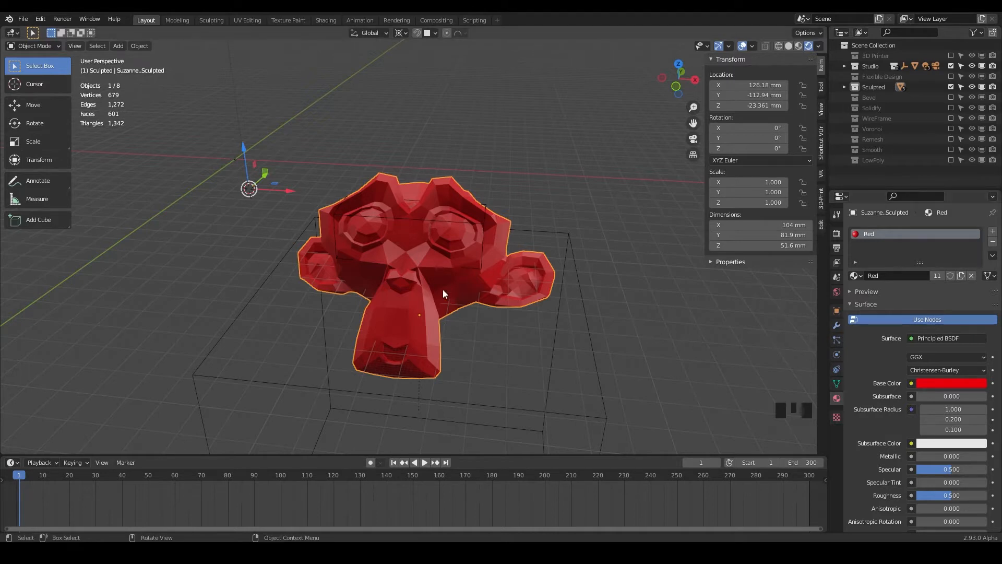
mouse_move(517, 289)
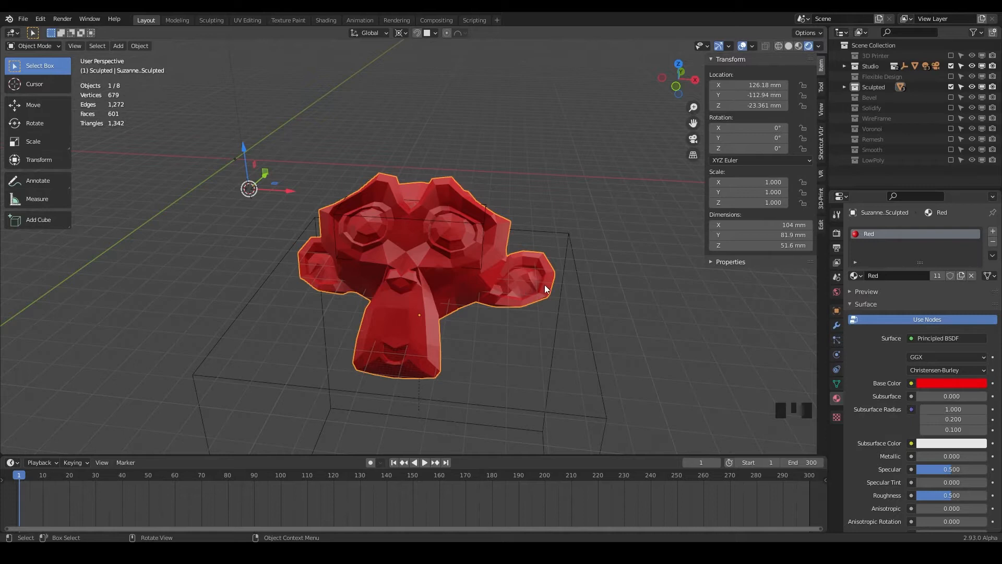
mouse_move(704, 342)
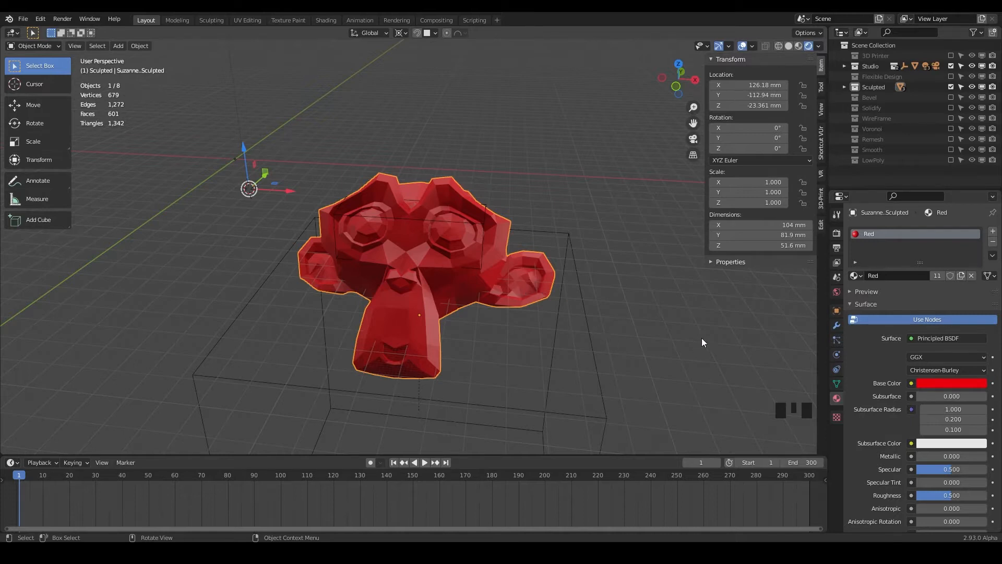
mouse_move(668, 306)
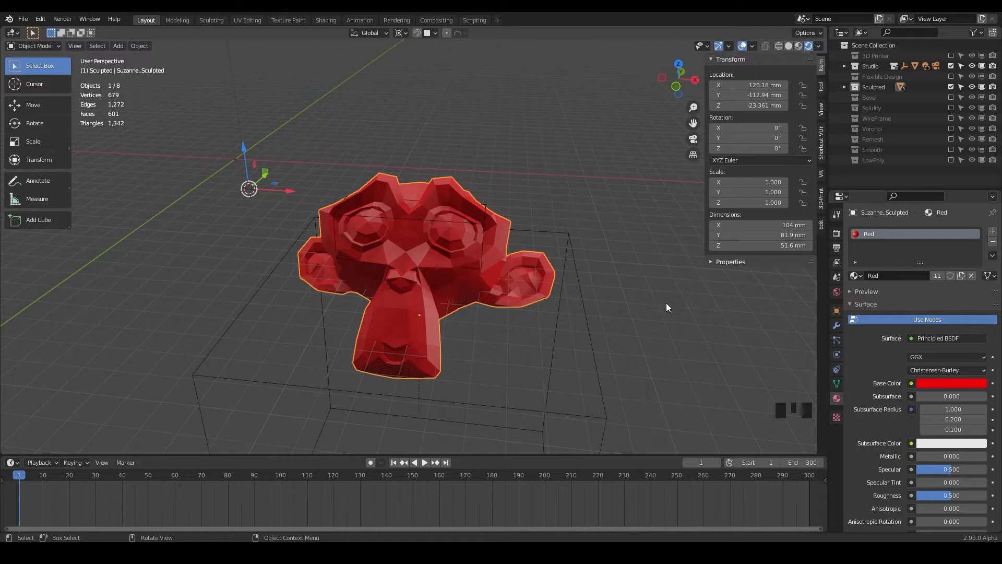
mouse_move(547, 306)
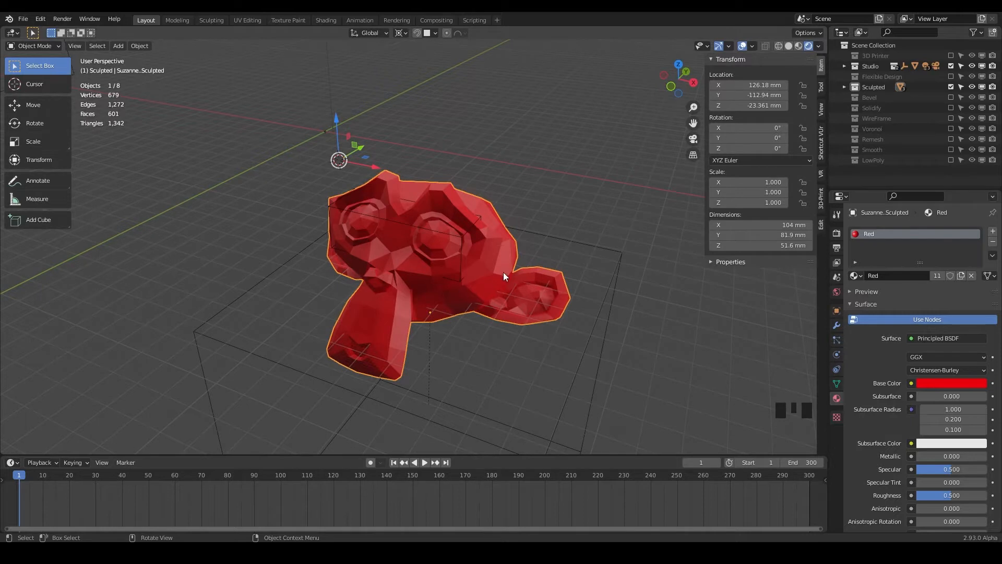
mouse_move(480, 274)
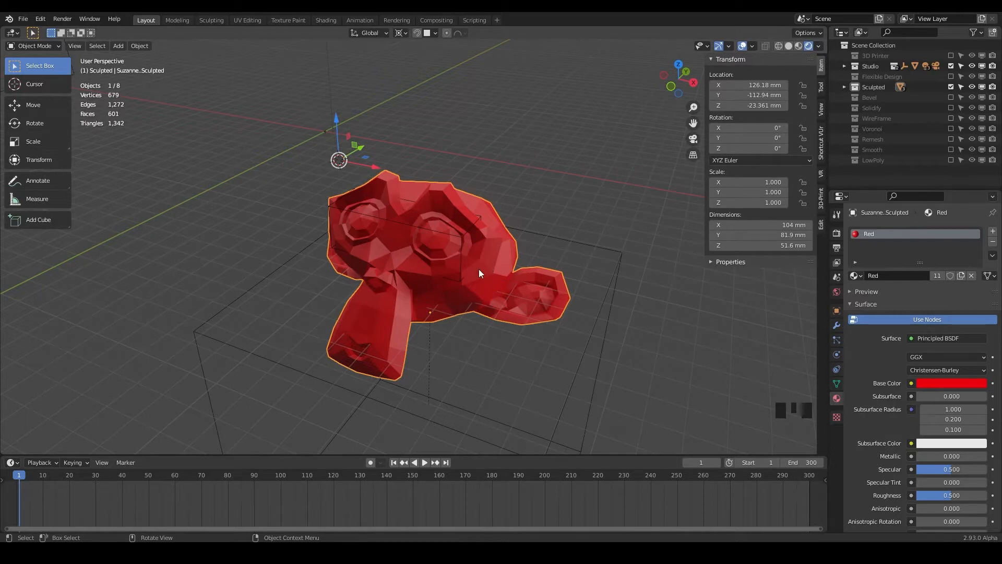
Step: Select Suzanne_Sculpted from the Sculpted collection and enter Sculpt Mode with Dyntopo
click(844, 88)
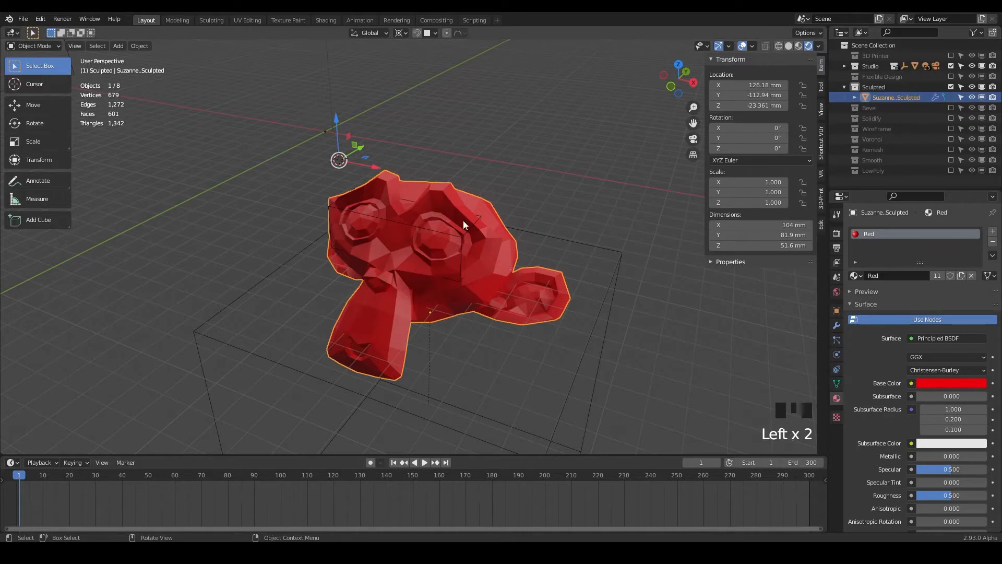
click(29, 46)
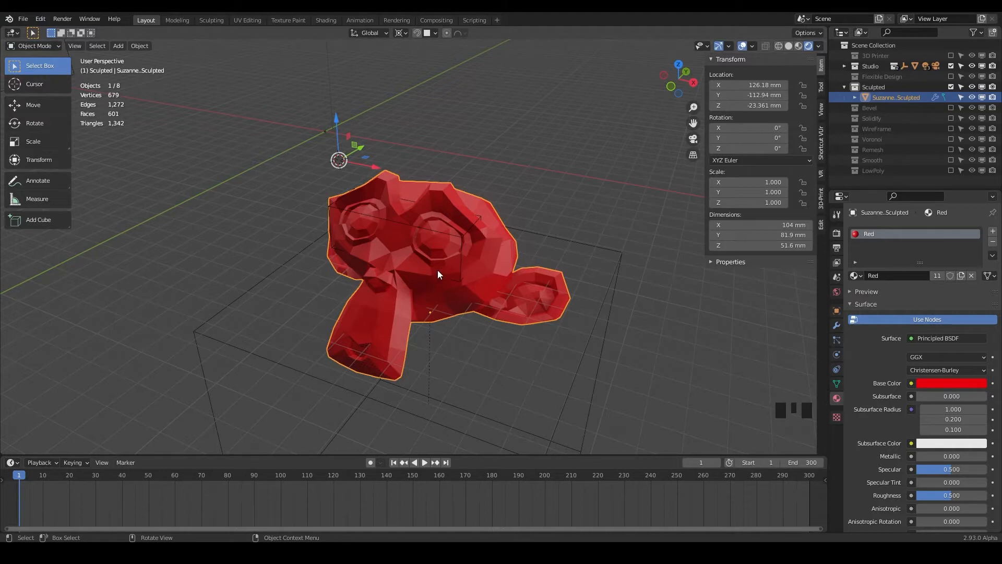
mouse_move(489, 263)
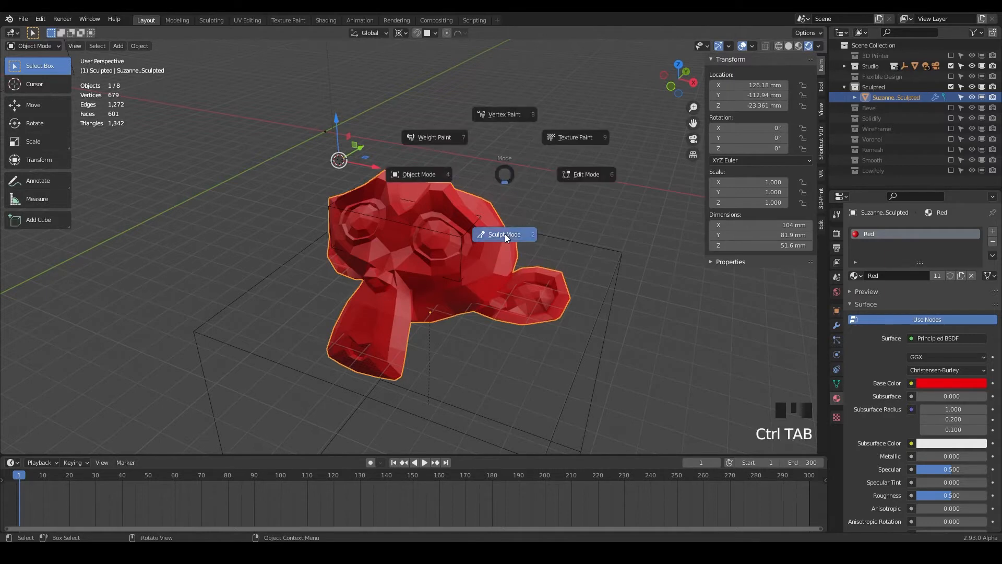
click(504, 233)
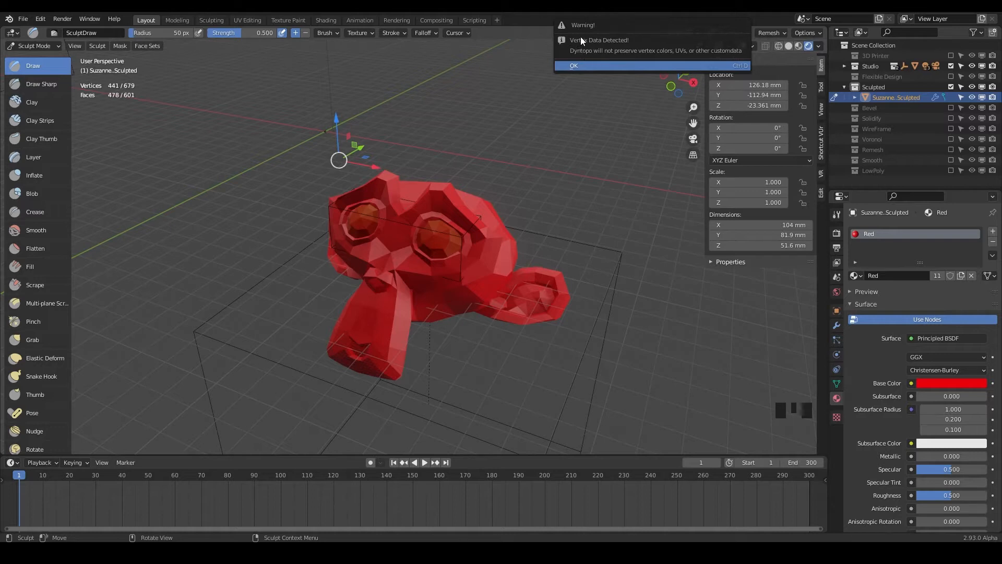
mouse_move(587, 65)
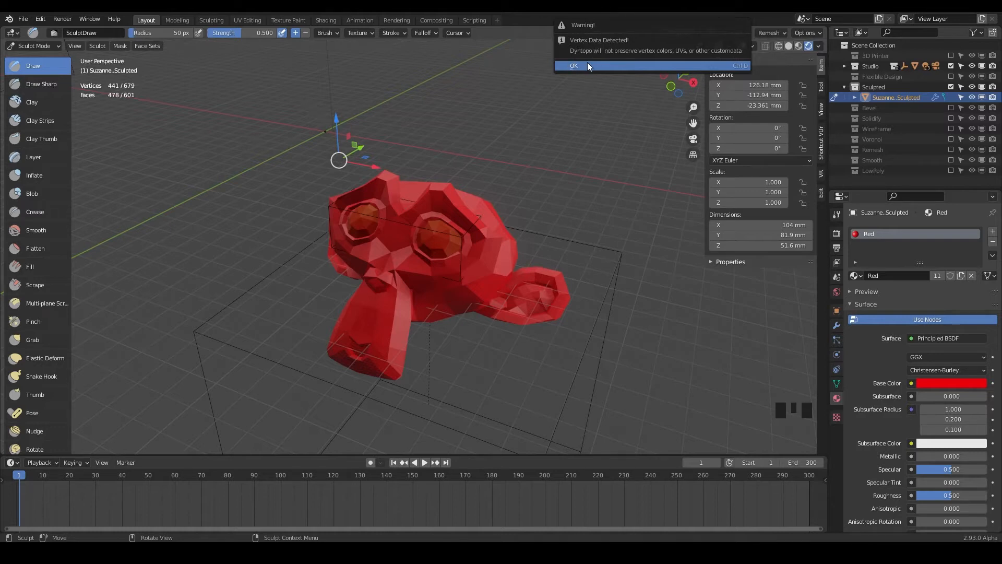
mouse_move(637, 57)
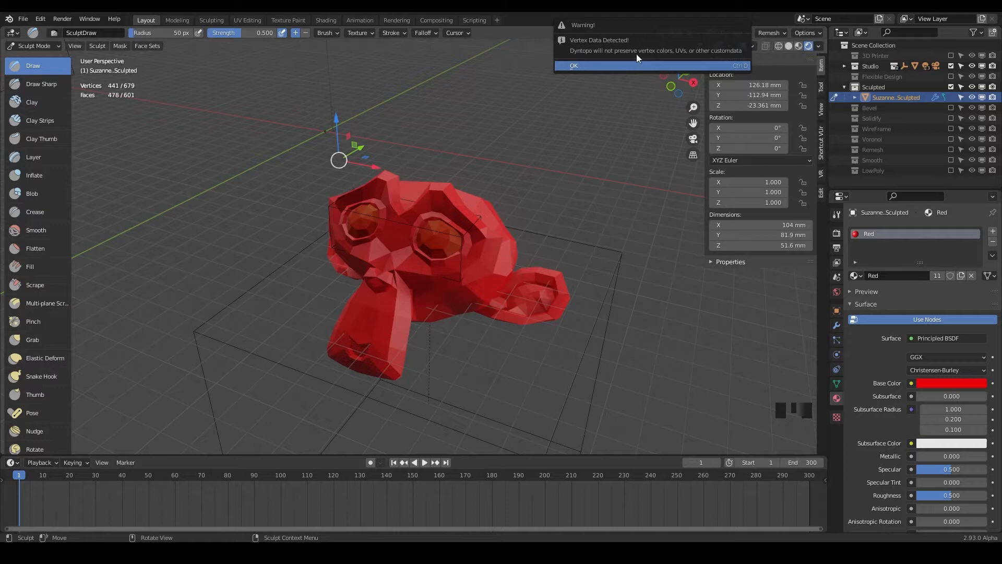
mouse_move(728, 54)
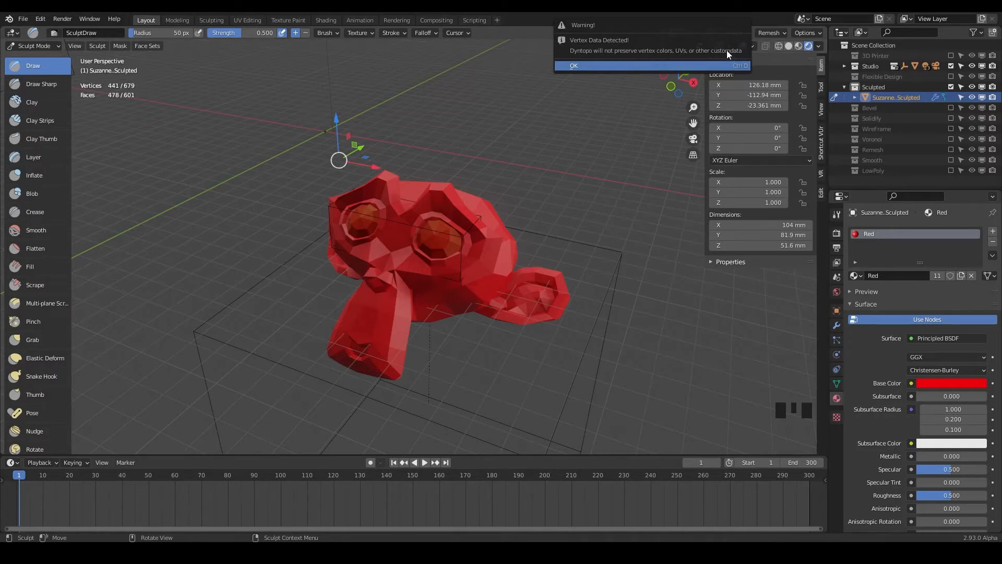
Step: Accept the Vertex Data Detected warning so dynamic topology triangulates the mesh
click(574, 65)
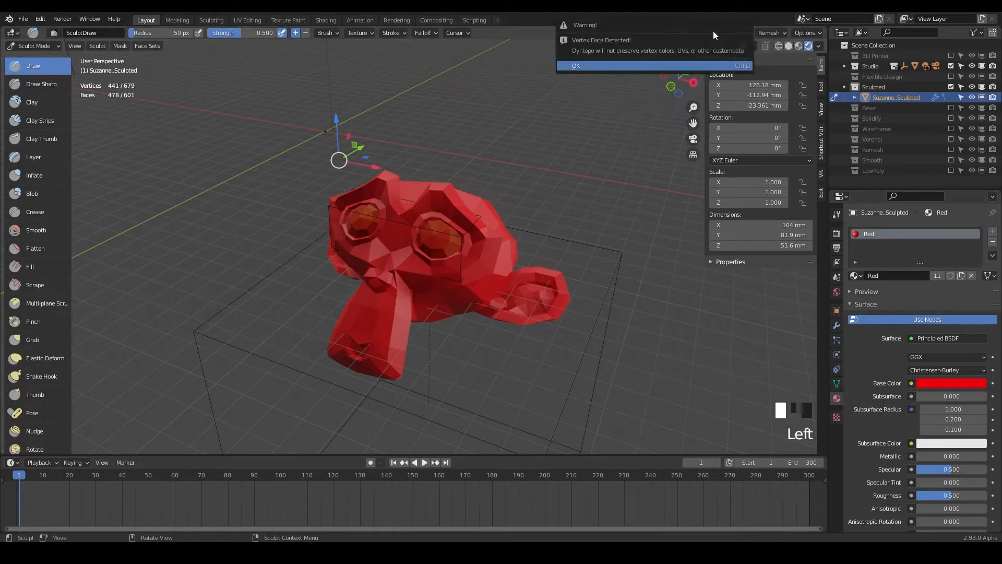
click(576, 65)
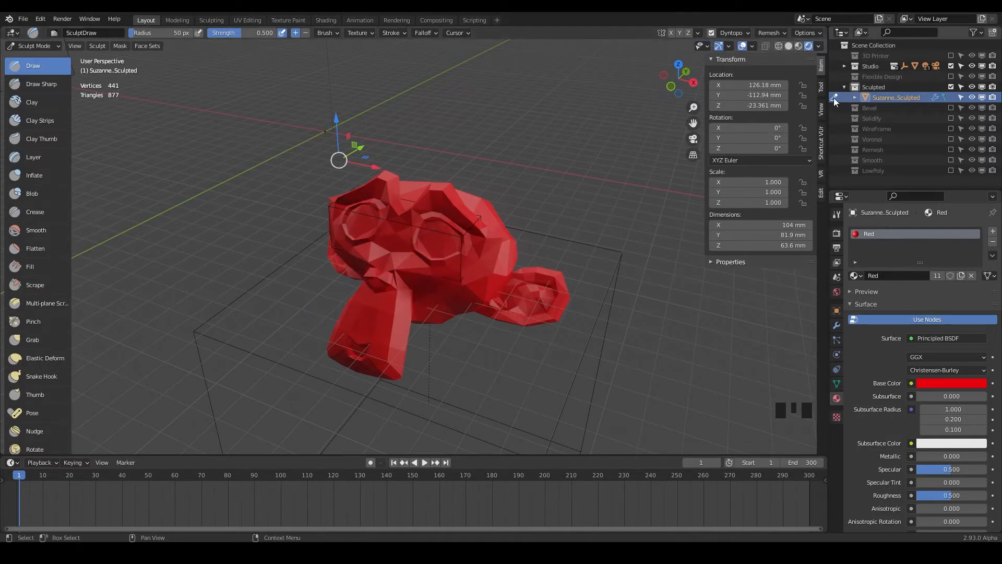
mouse_move(351, 276)
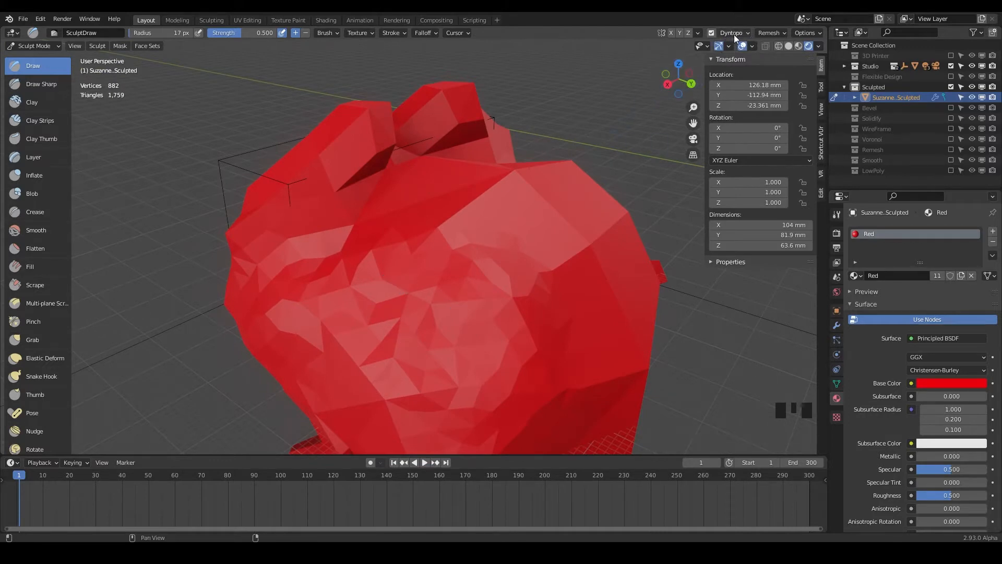
Step: Set Dyntopo Detail Size to 5 and draw bulges on the front, side and top of the head
click(729, 32)
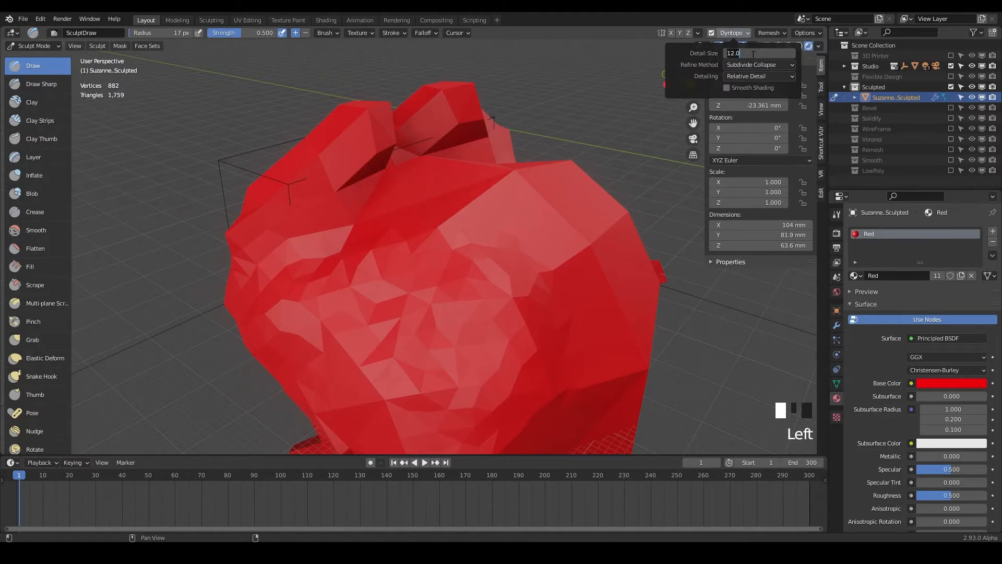
text(5.00)
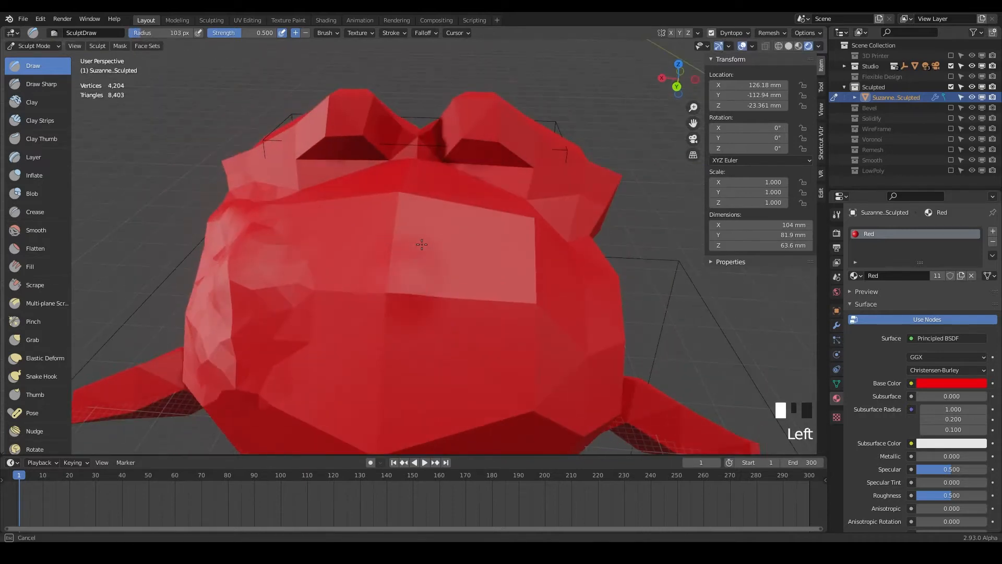
drag(421, 243, 432, 273)
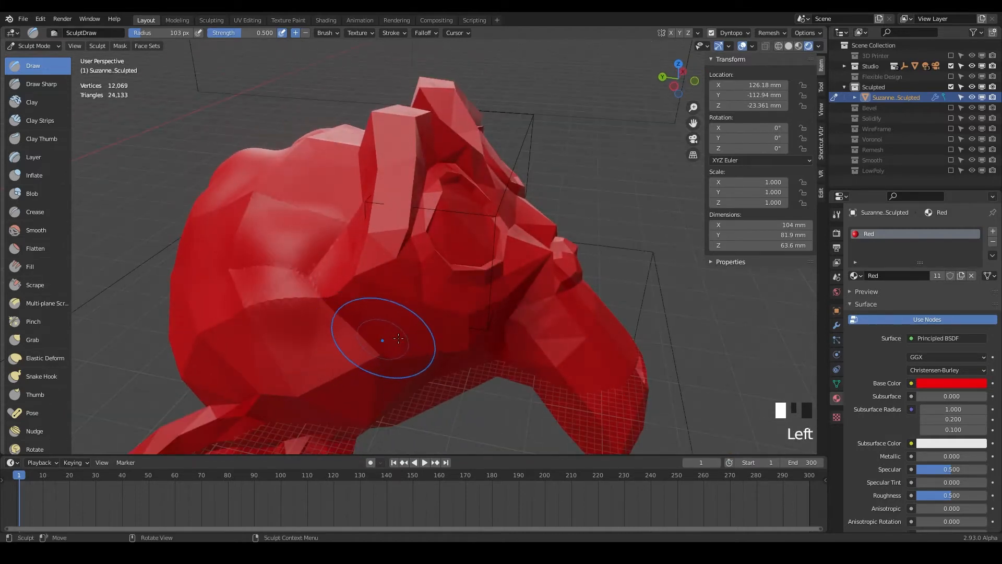
drag(383, 339, 526, 309)
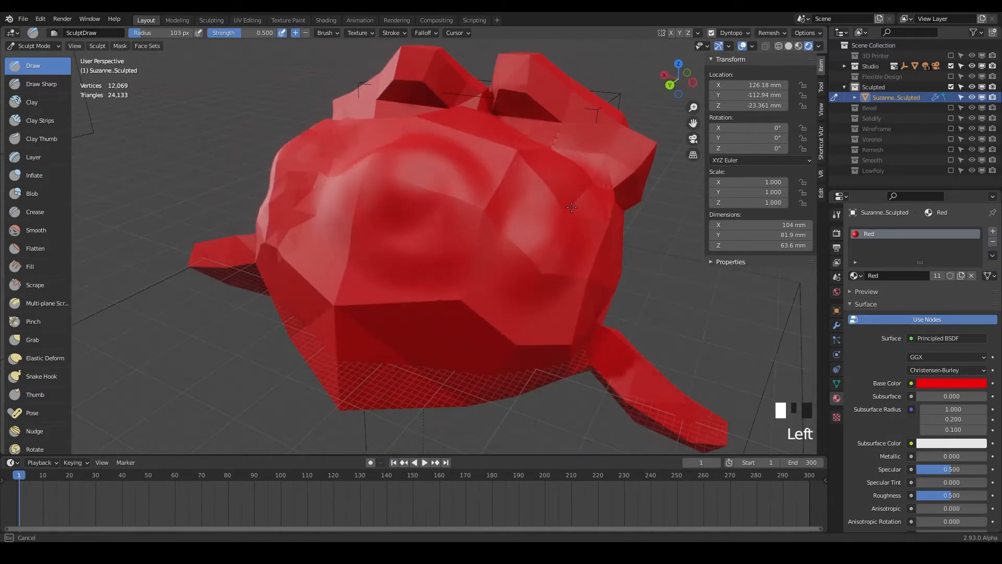
drag(571, 207, 496, 232)
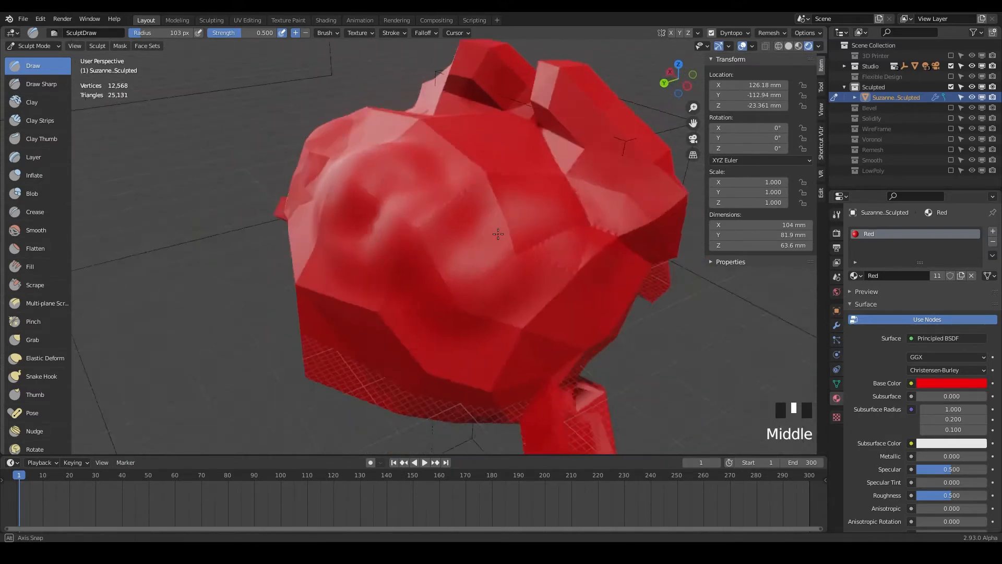
drag(499, 233, 464, 242)
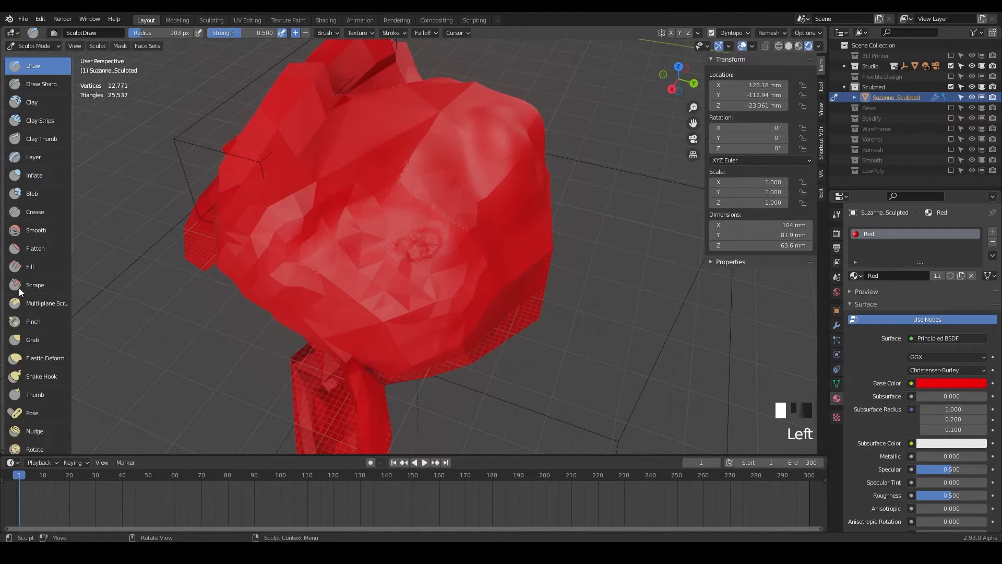
mouse_move(395, 179)
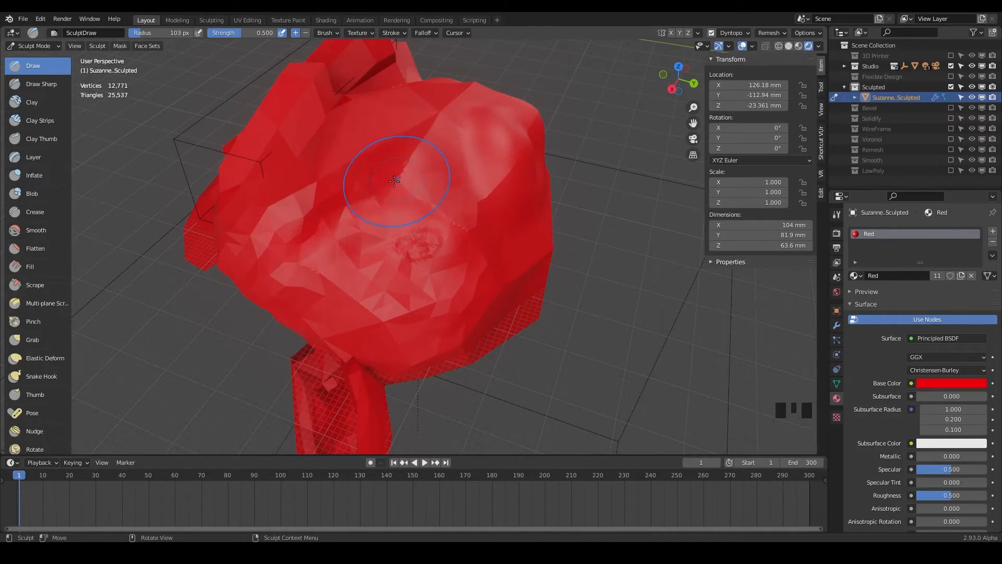
drag(394, 178, 410, 237)
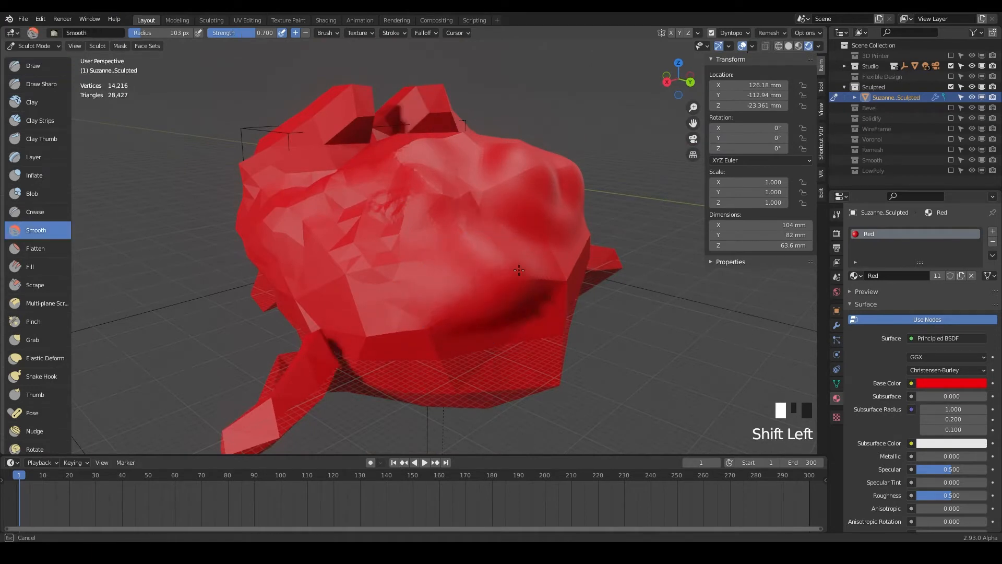
Step: Smooth the lumpy bumps across the head with Shift-drag strokes
drag(519, 269, 477, 186)
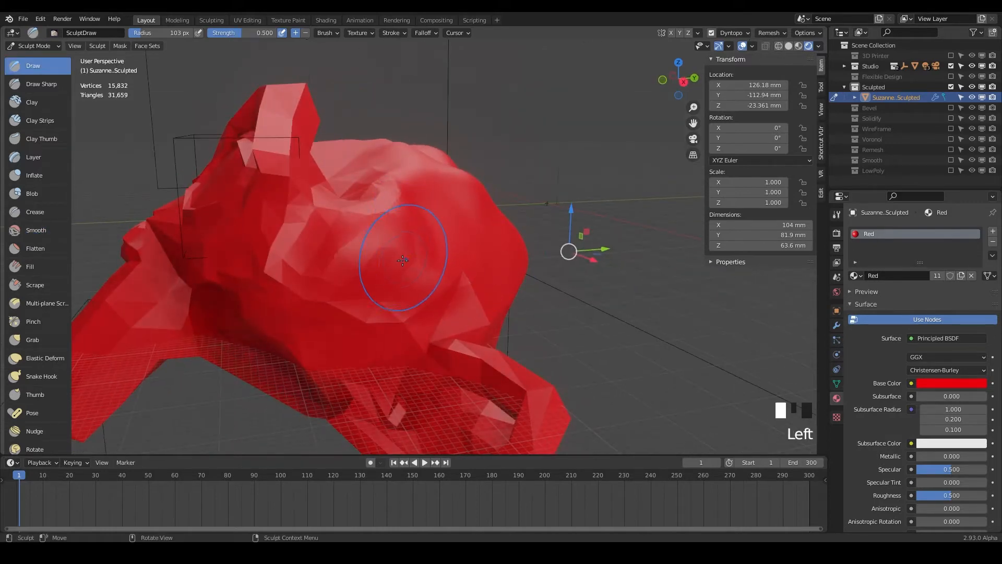
key(shift)
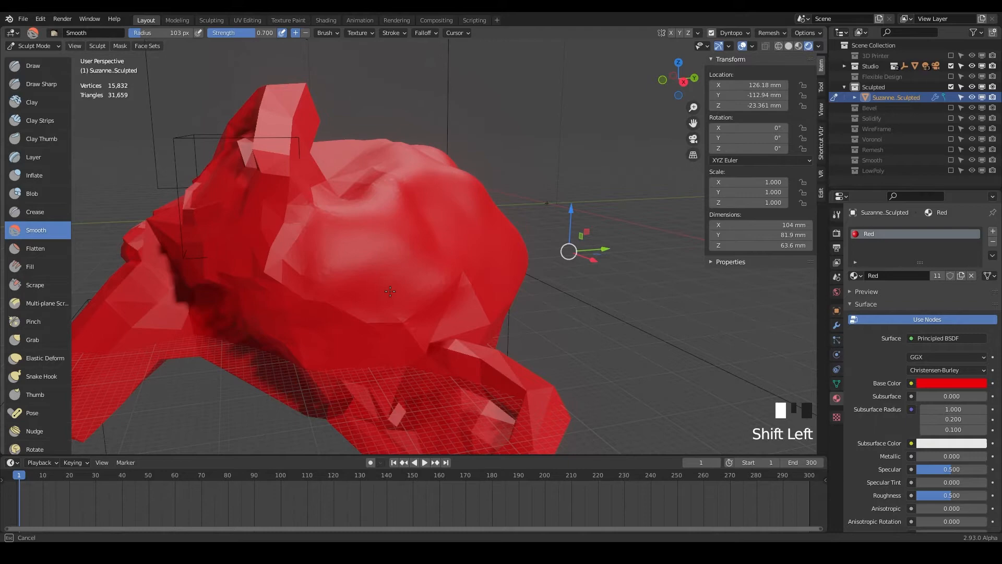
drag(389, 291, 304, 273)
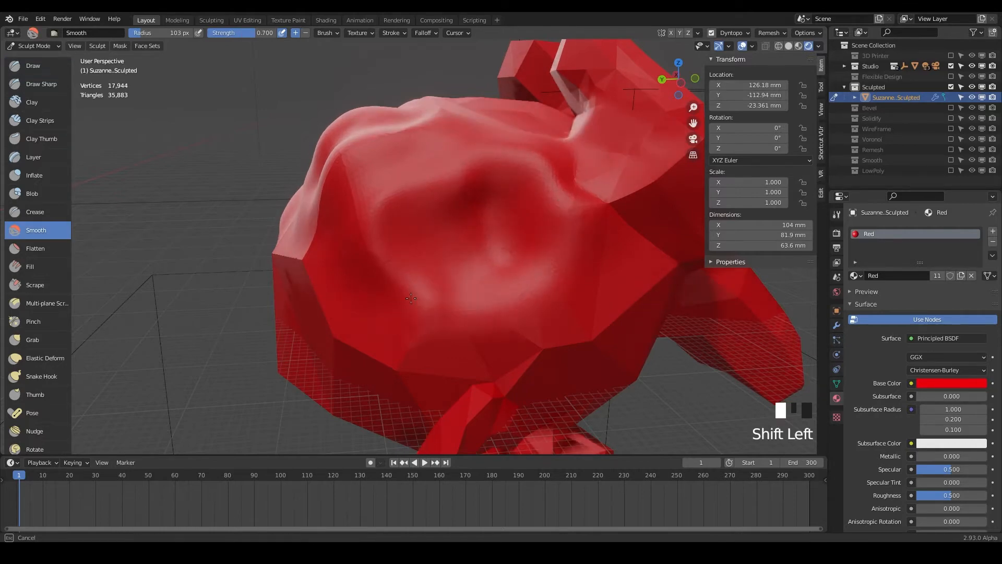
drag(412, 297, 434, 280)
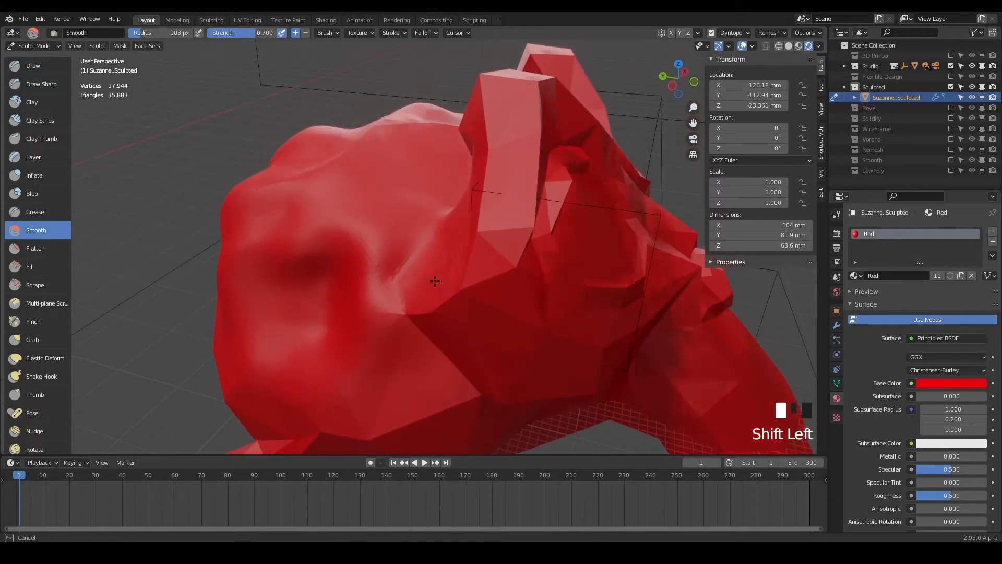
drag(434, 281, 403, 217)
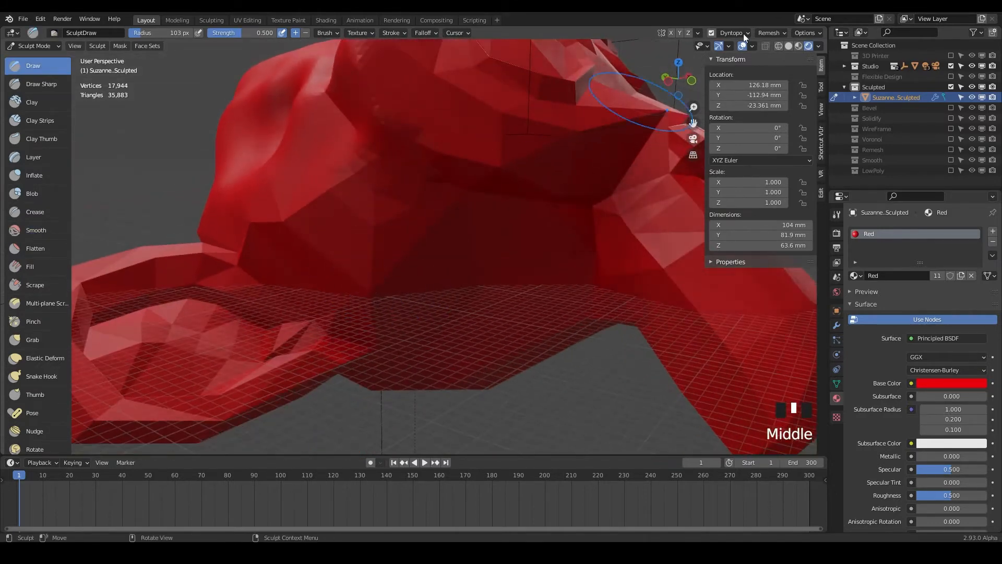
Step: Sculpt and even out the lower part of Suzanne's head
click(731, 32)
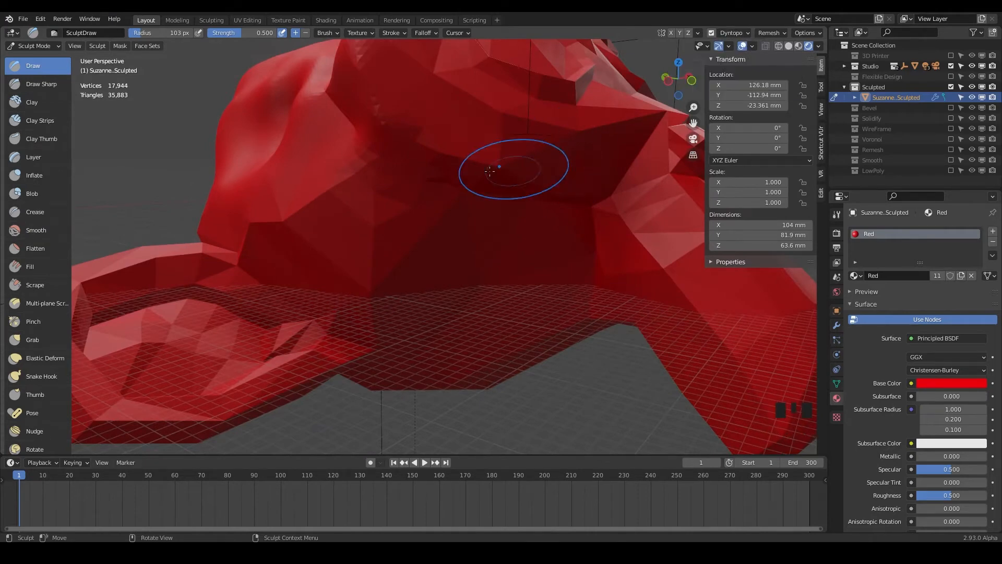
drag(488, 169, 451, 214)
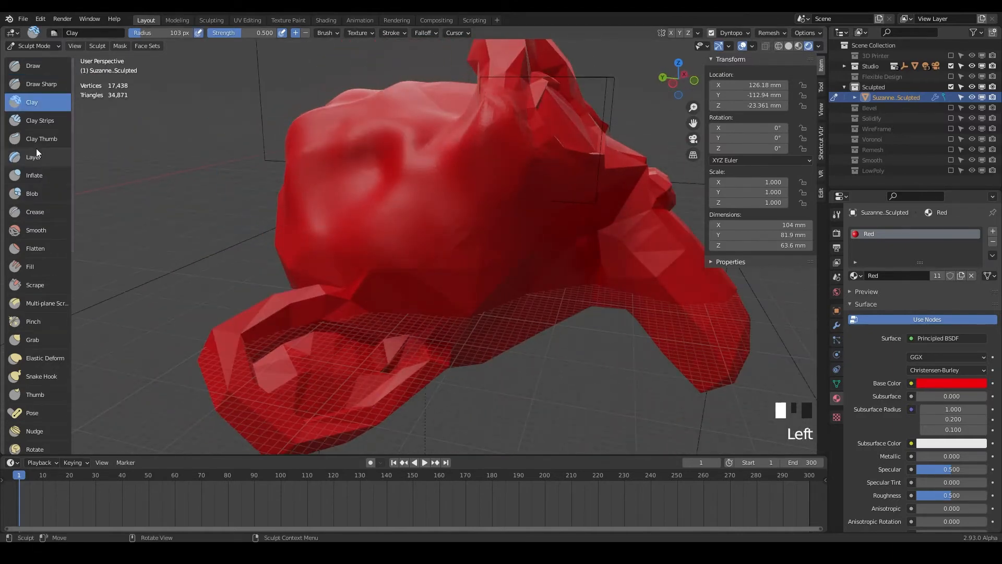
Step: Lay clay strips and smooth the front of the head, viewing it from above
click(39, 121)
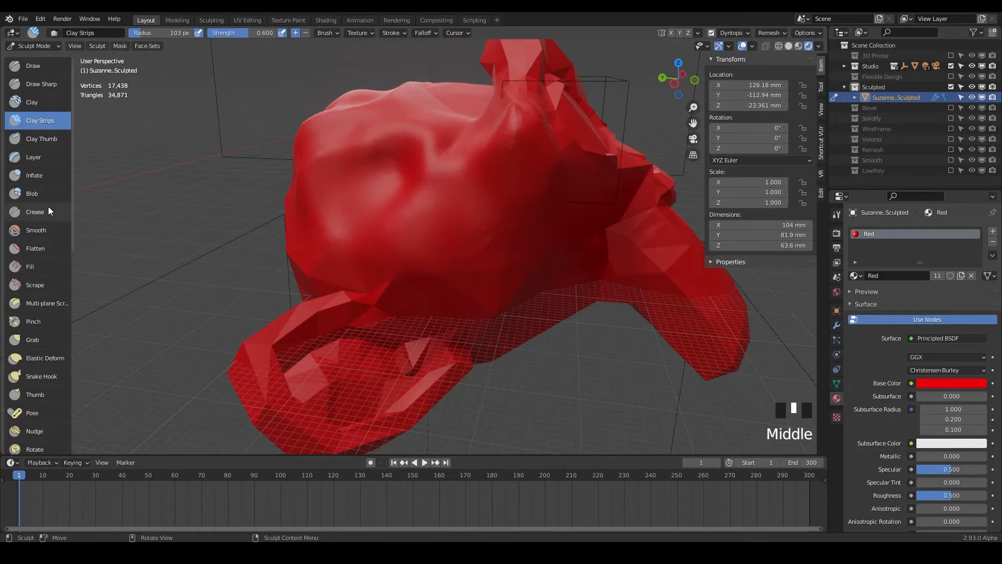
scroll(down, 3)
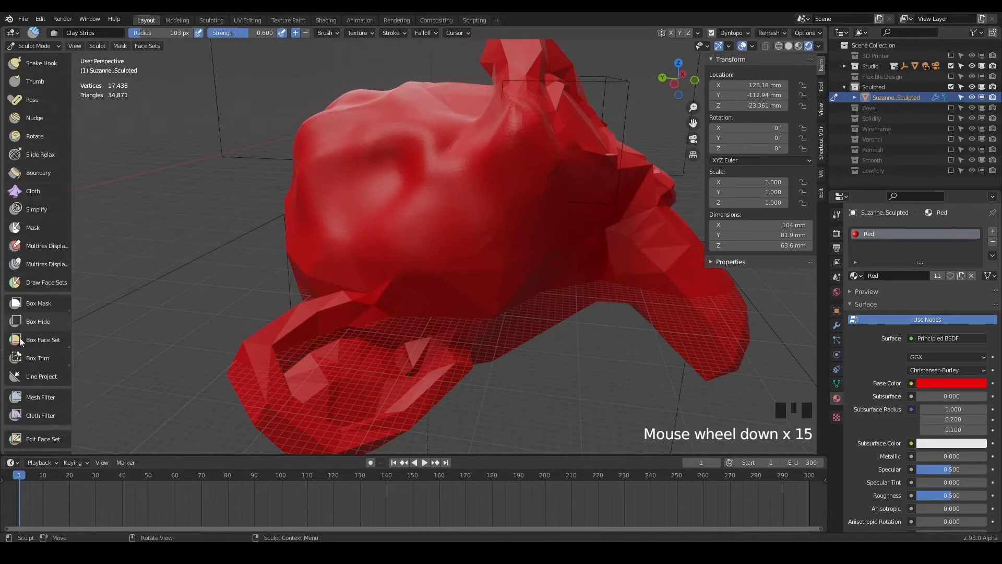
mouse_move(89, 305)
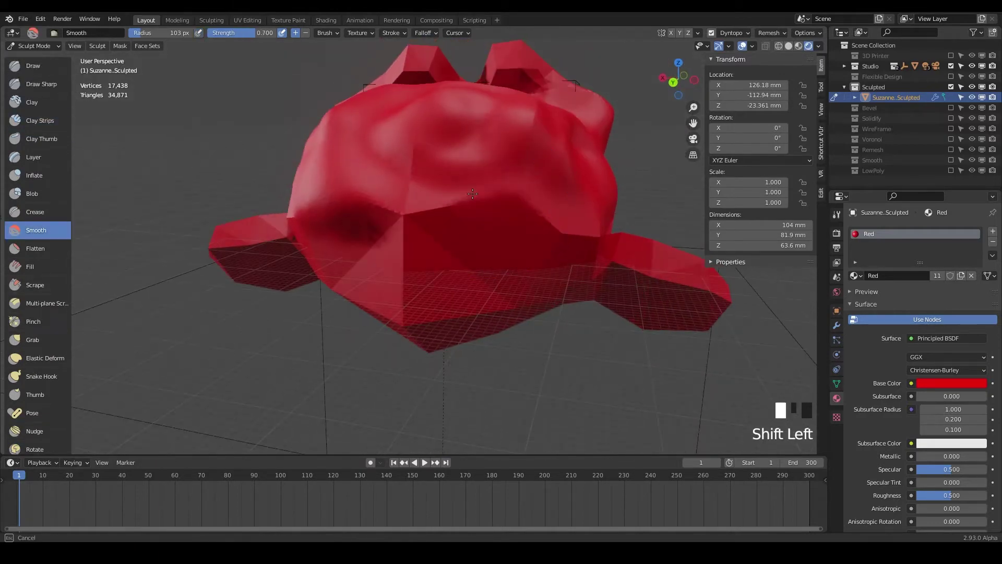
drag(471, 194, 401, 305)
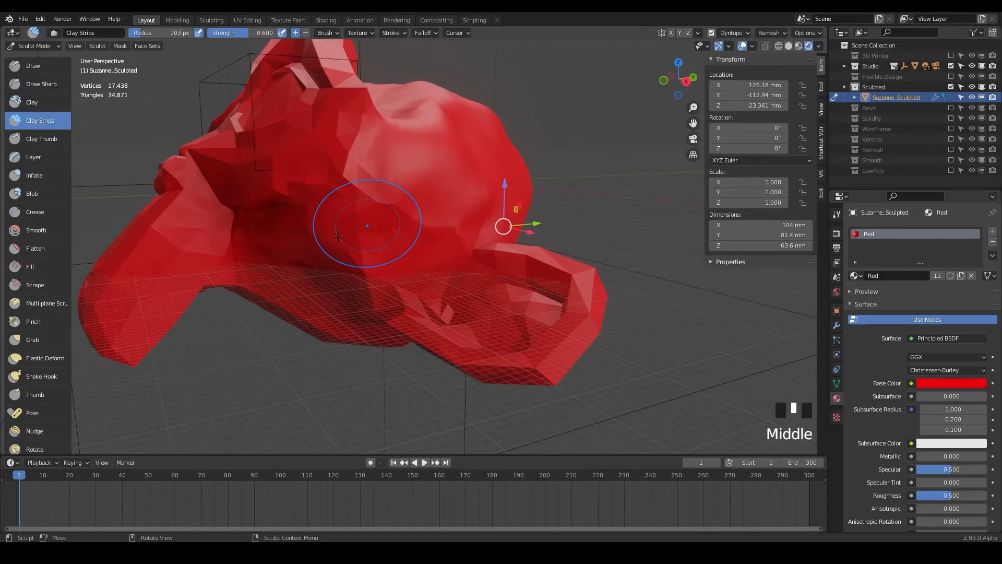
drag(367, 224, 406, 252)
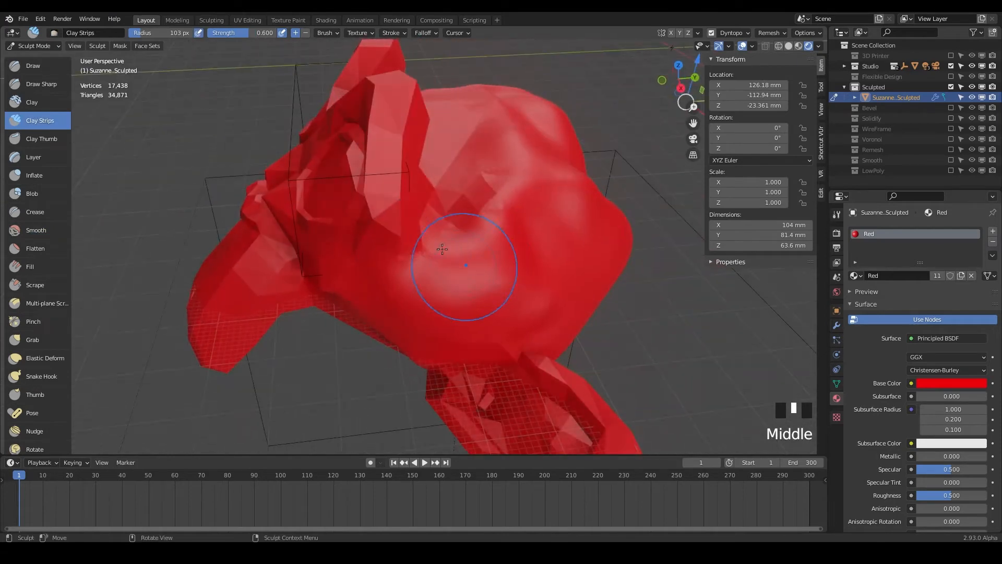
drag(440, 249, 467, 178)
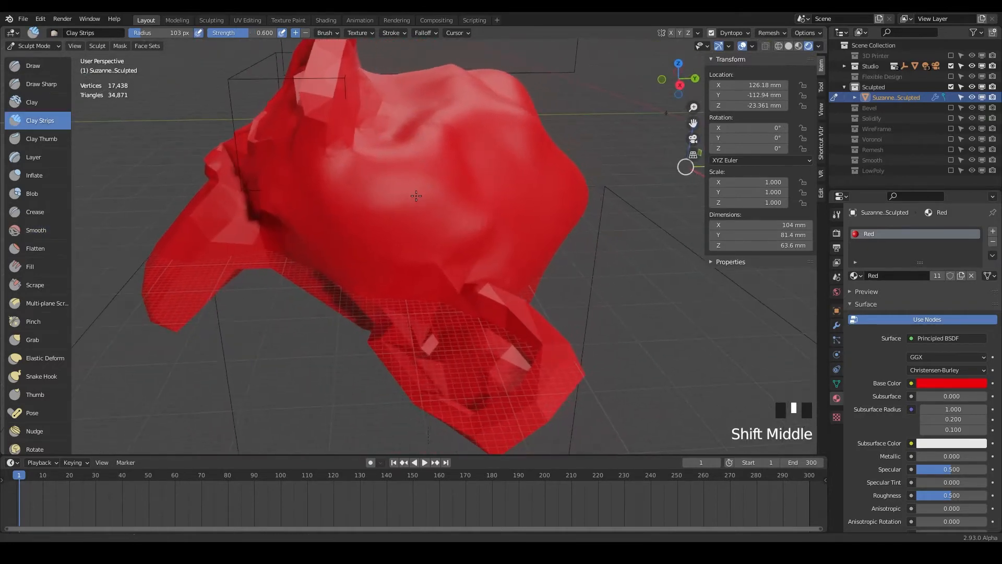
drag(415, 197, 454, 204)
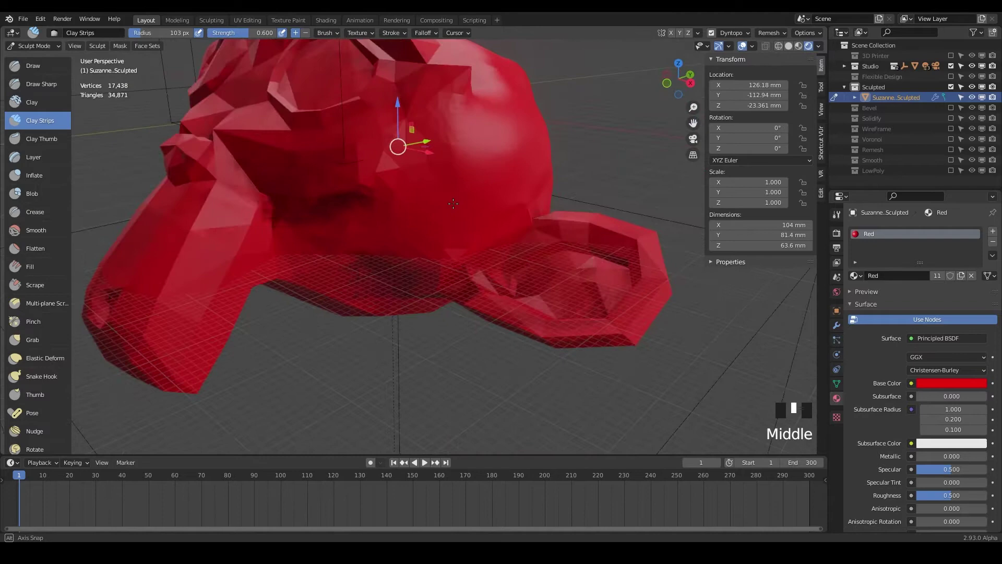
drag(454, 203, 524, 243)
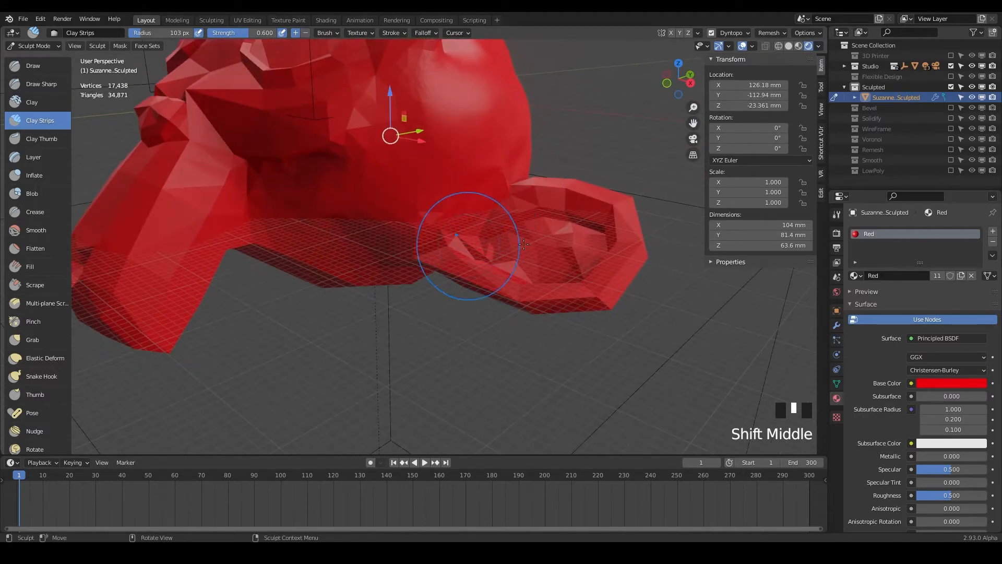
scroll(down, 3)
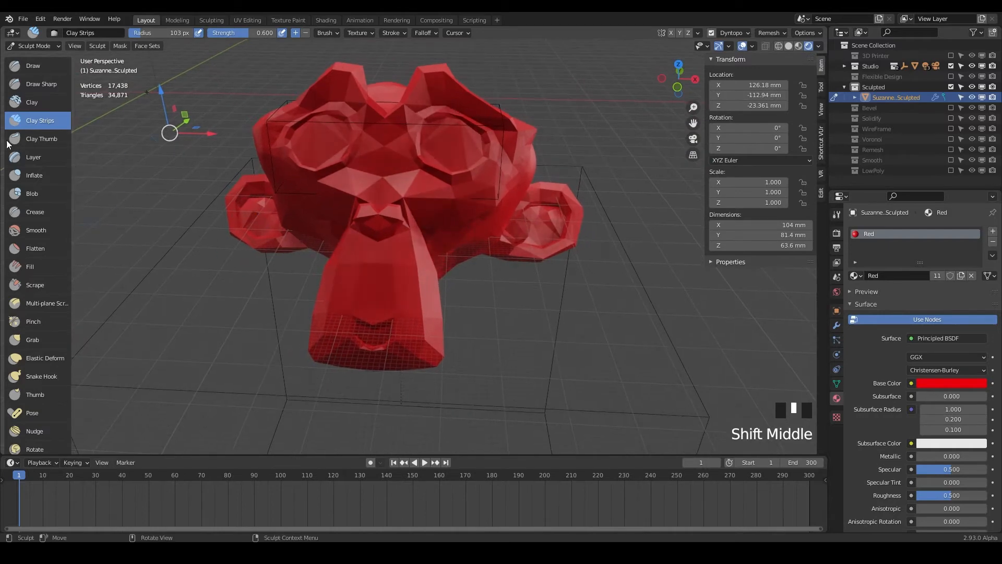
Step: Switch from the Layer brush to Inflate/Deflate and work over the head's underside
click(32, 156)
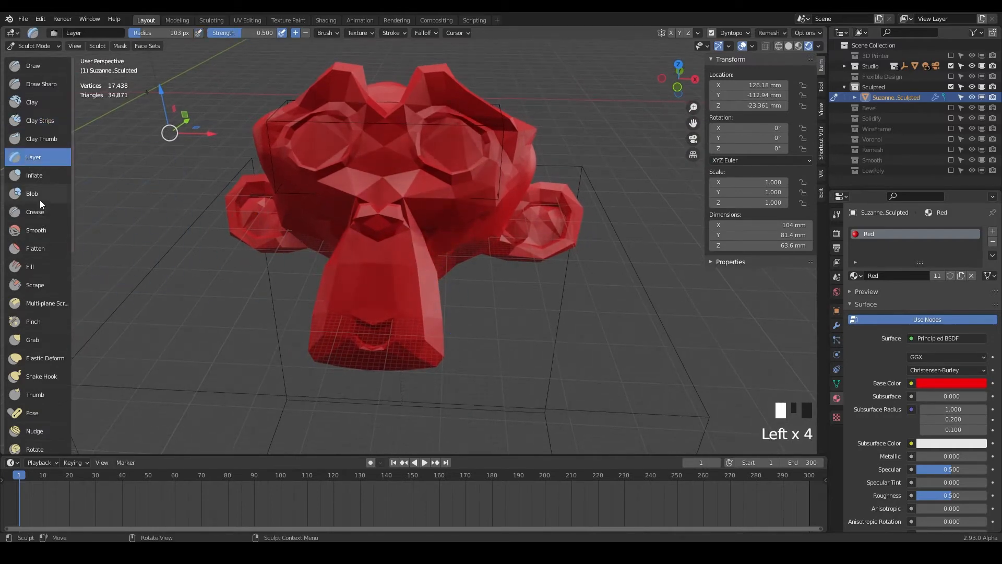
click(34, 175)
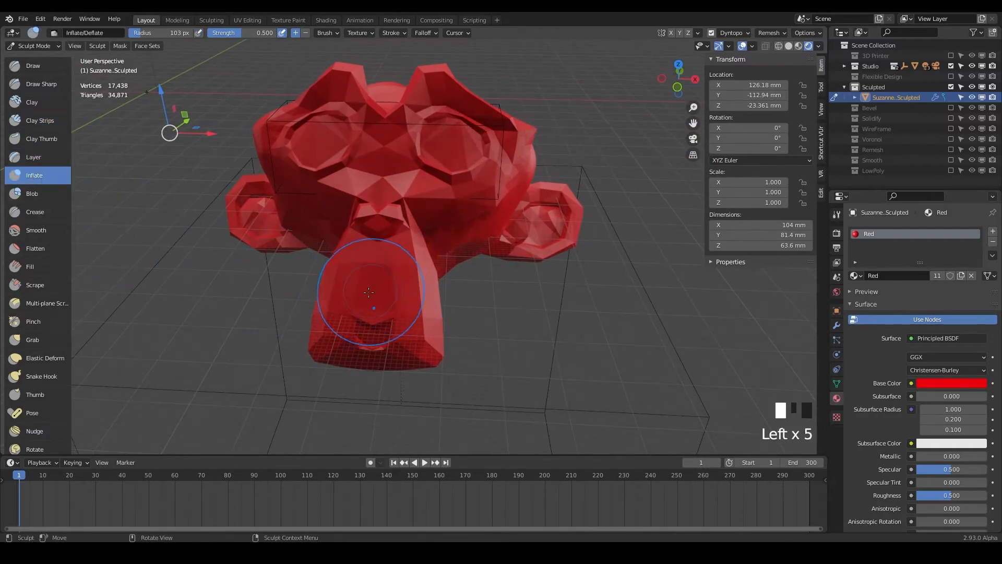
scroll(down, 3)
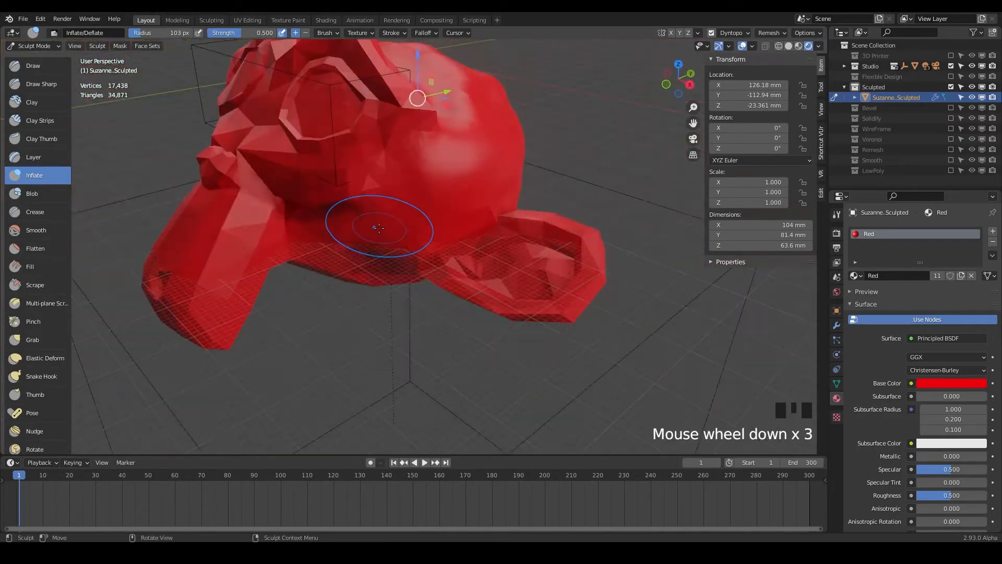
drag(377, 230, 479, 241)
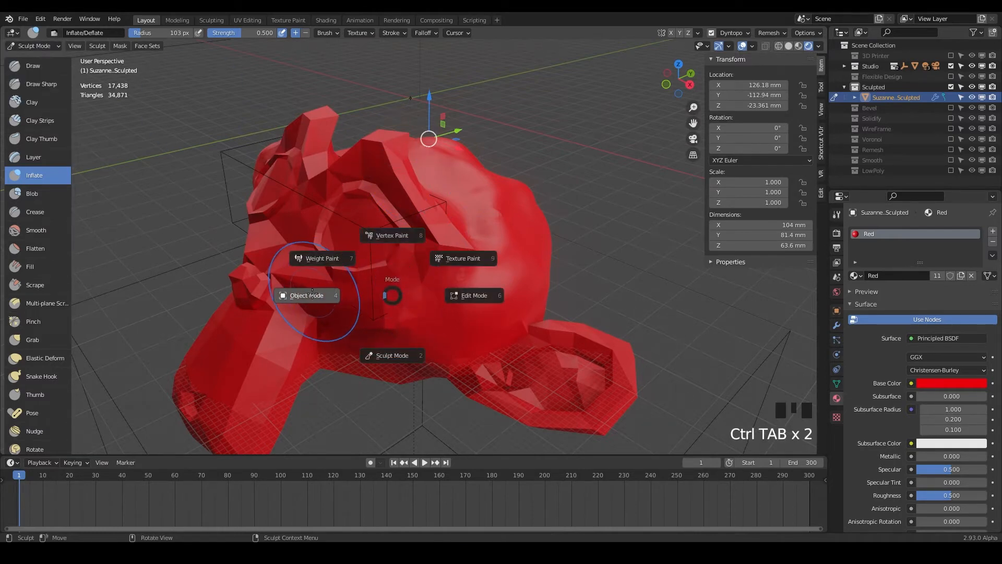
mouse_move(307, 297)
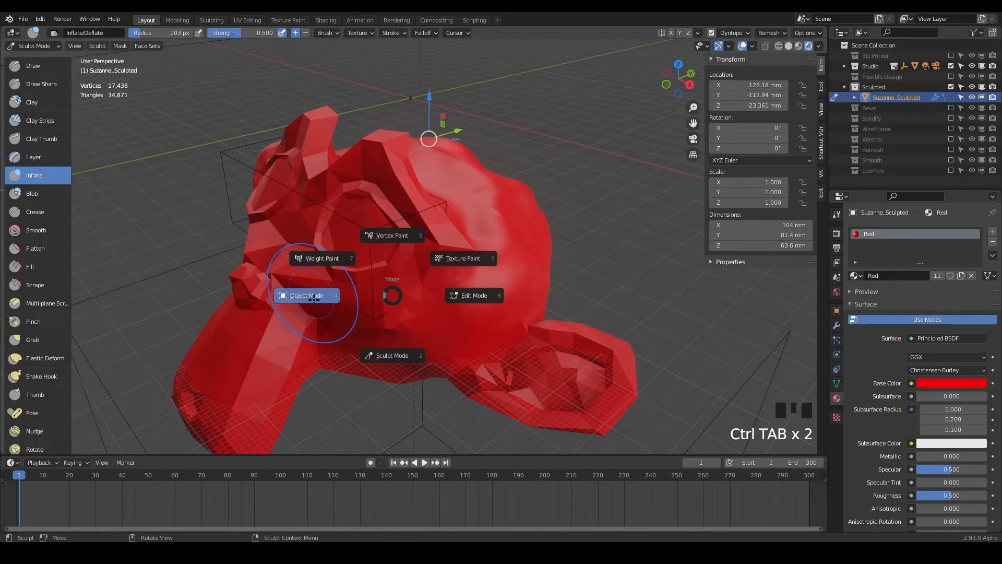
Step: Return the head to Object Mode and orbit around to inspect its lumpy surface from all sides
click(306, 295)
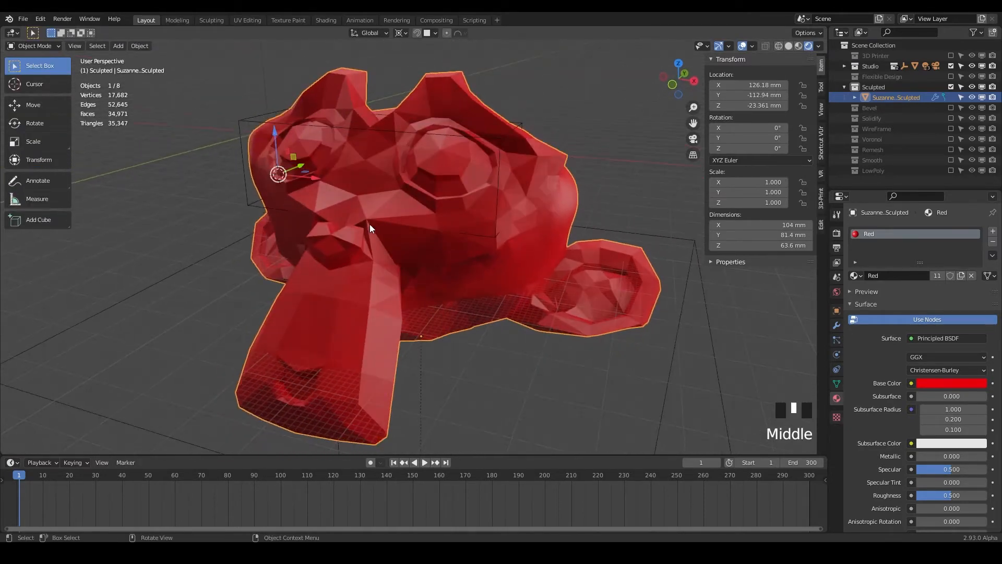
drag(371, 229, 429, 263)
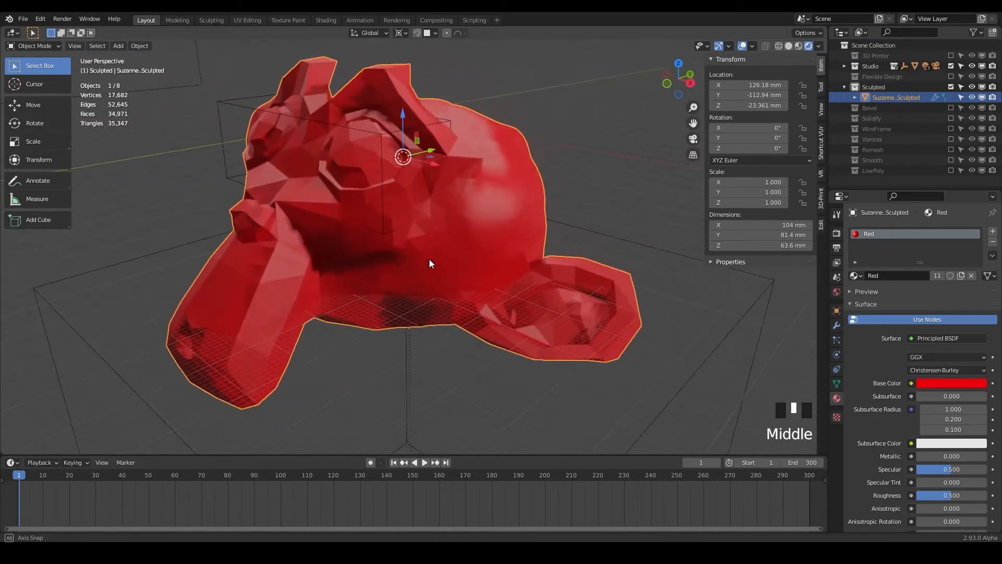
scroll(down, 3)
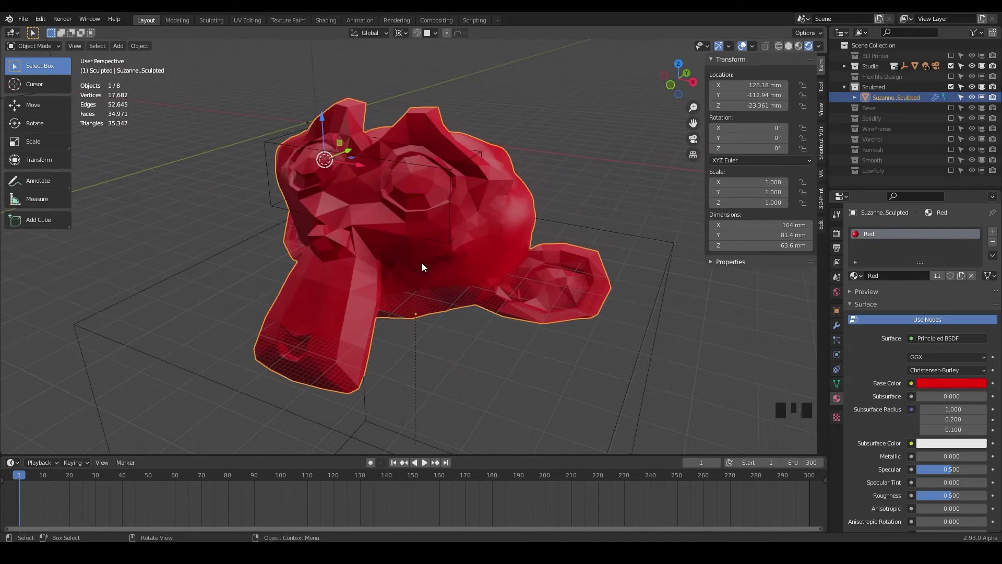
drag(421, 266, 412, 261)
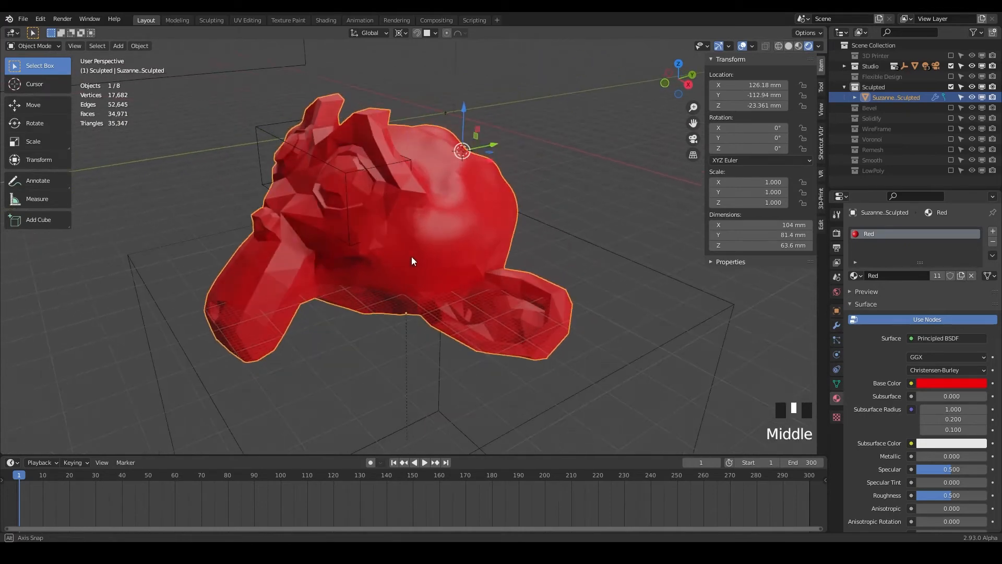
drag(413, 261, 475, 258)
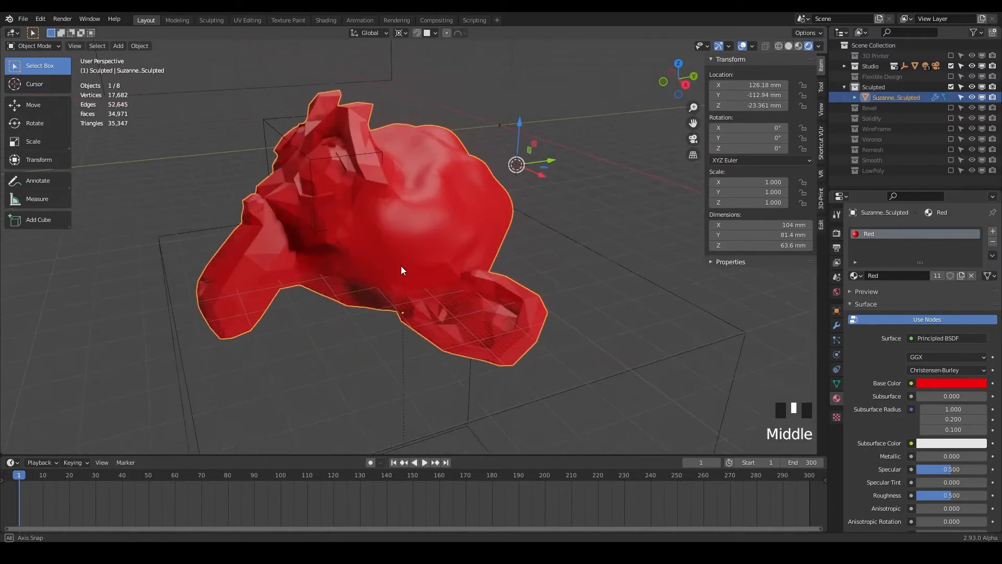
drag(403, 270, 412, 267)
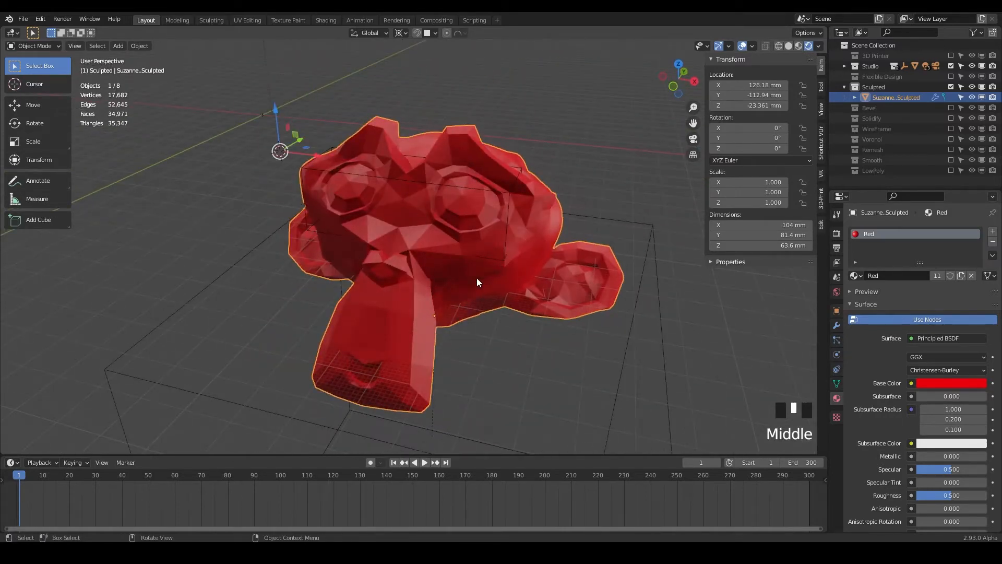
drag(476, 283, 426, 268)
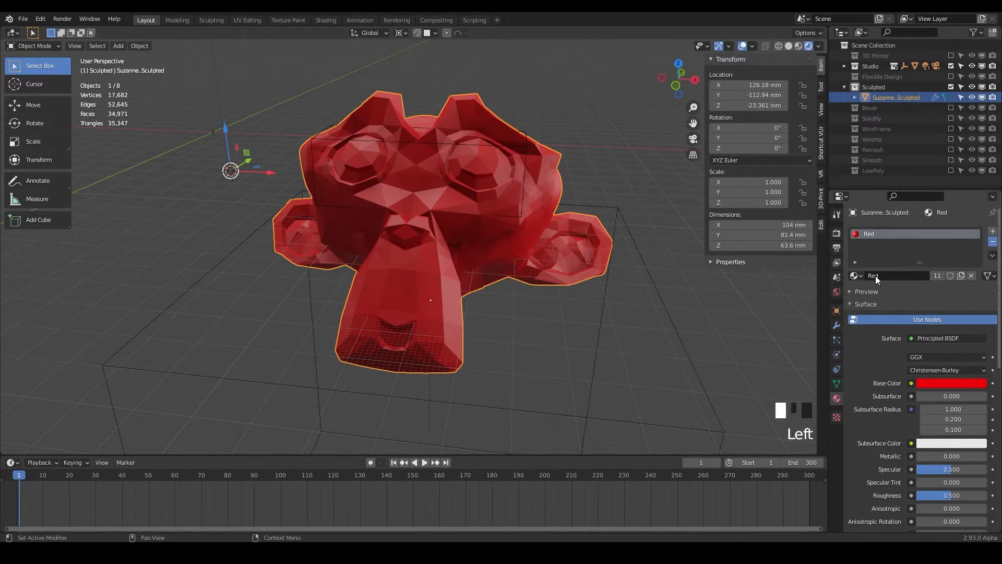
Step: Assign grey Material.003 to the sculpted head in place of Red
click(952, 383)
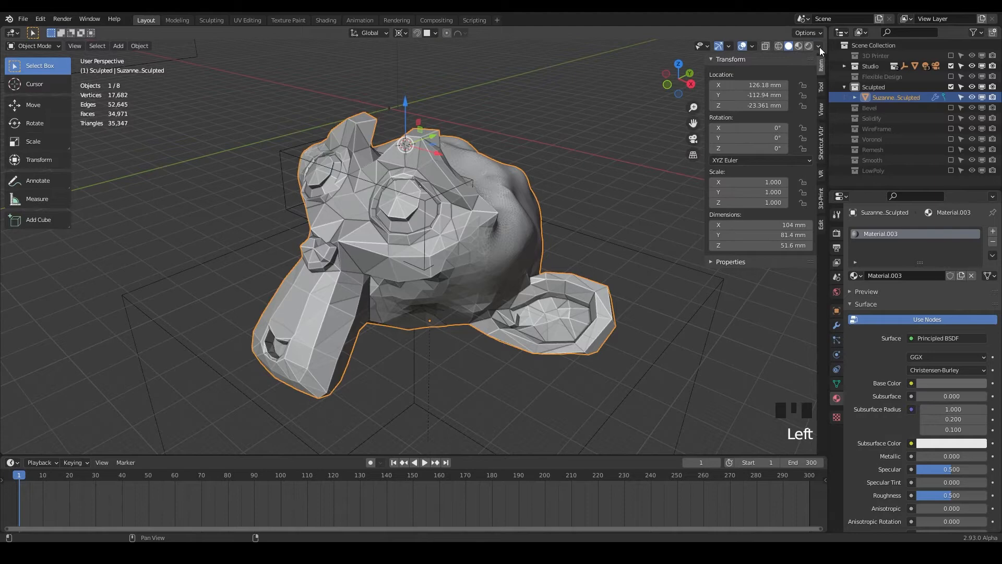
Step: Switch viewport lighting from Studio to MatCap and choose a colourful matcap sphere
click(819, 46)
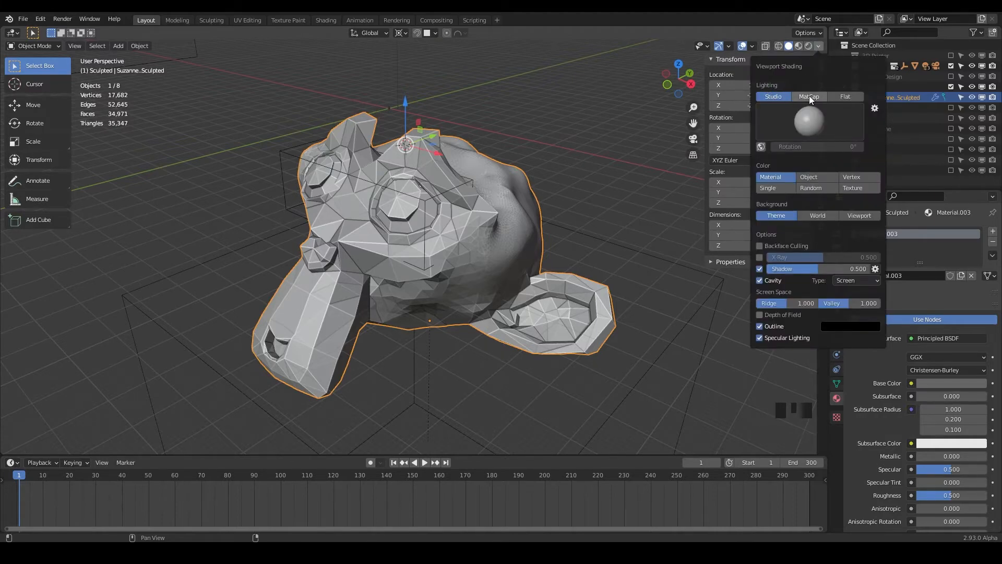
click(808, 96)
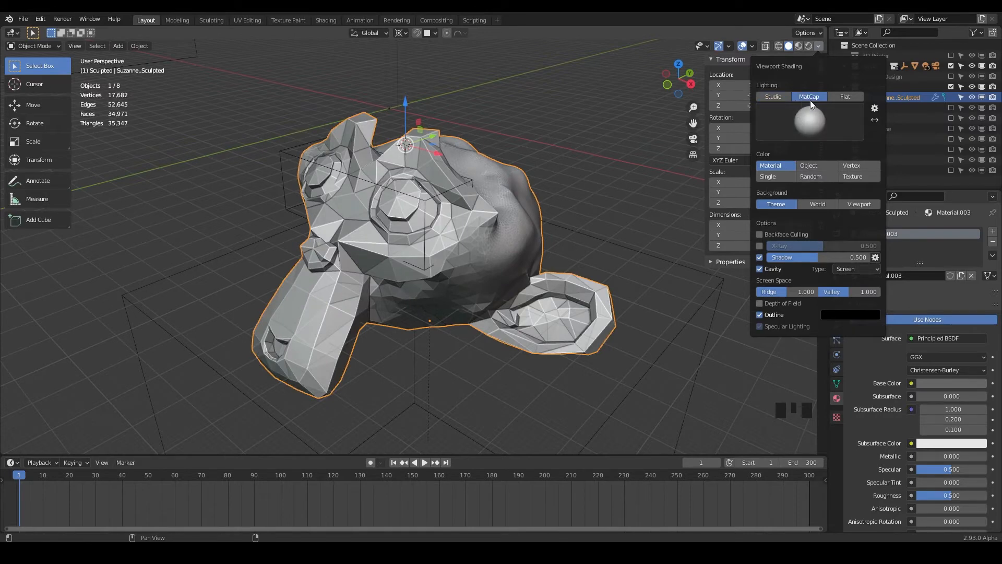
click(808, 121)
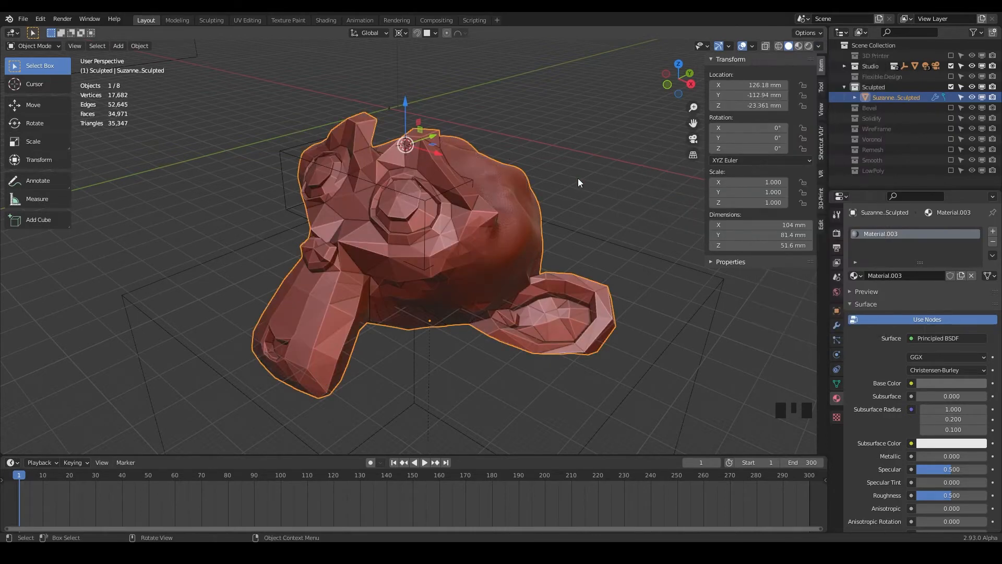
click(815, 46)
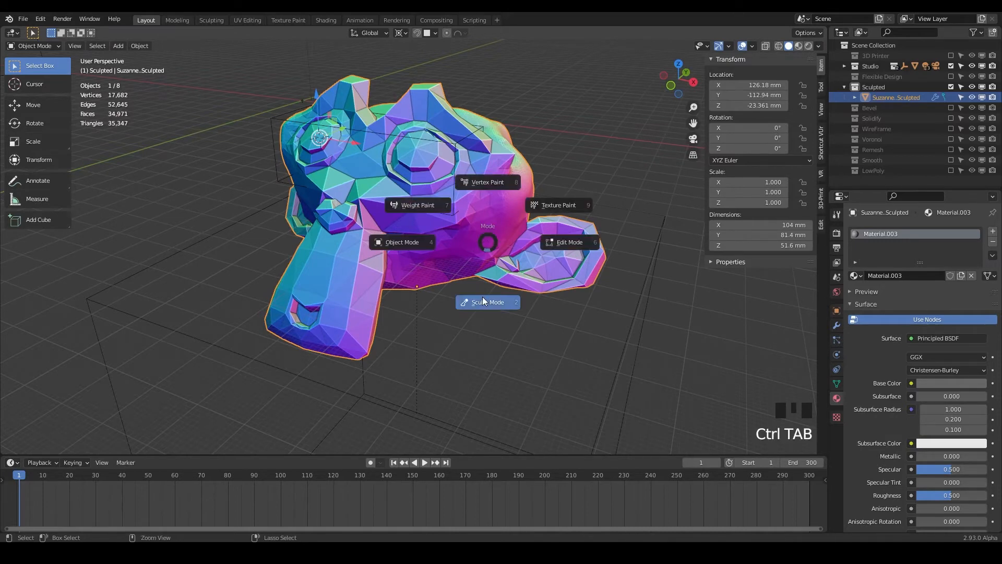
Step: Enter Sculpt Mode, adjust Draw brush strength, enable Dyntopo and accept the vertex-data warning
click(488, 301)
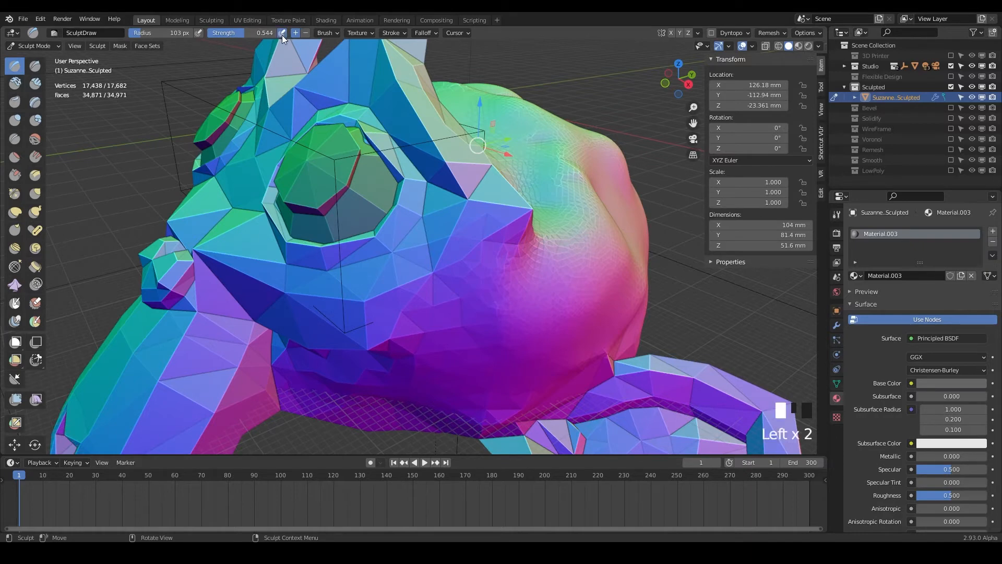
click(240, 32)
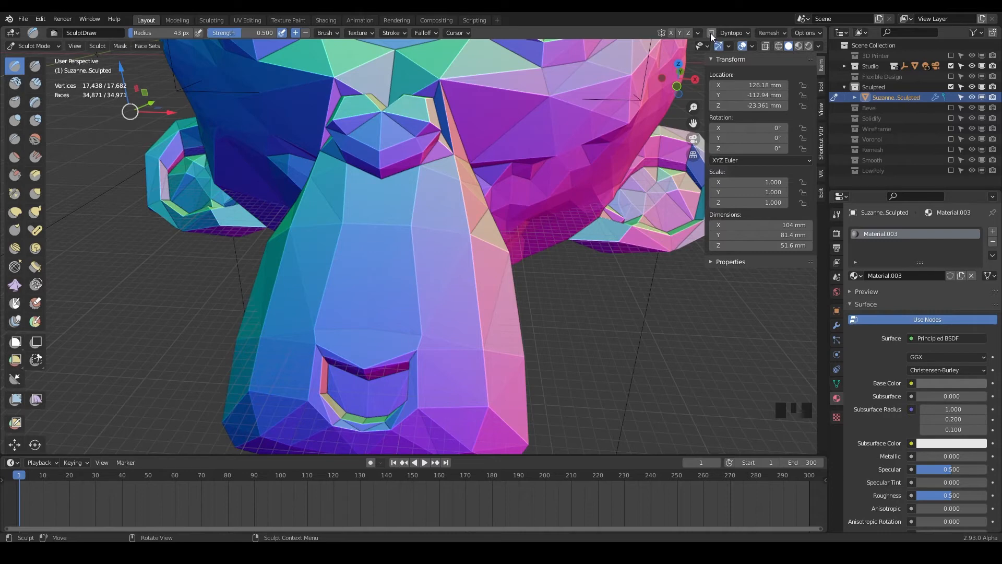
click(712, 32)
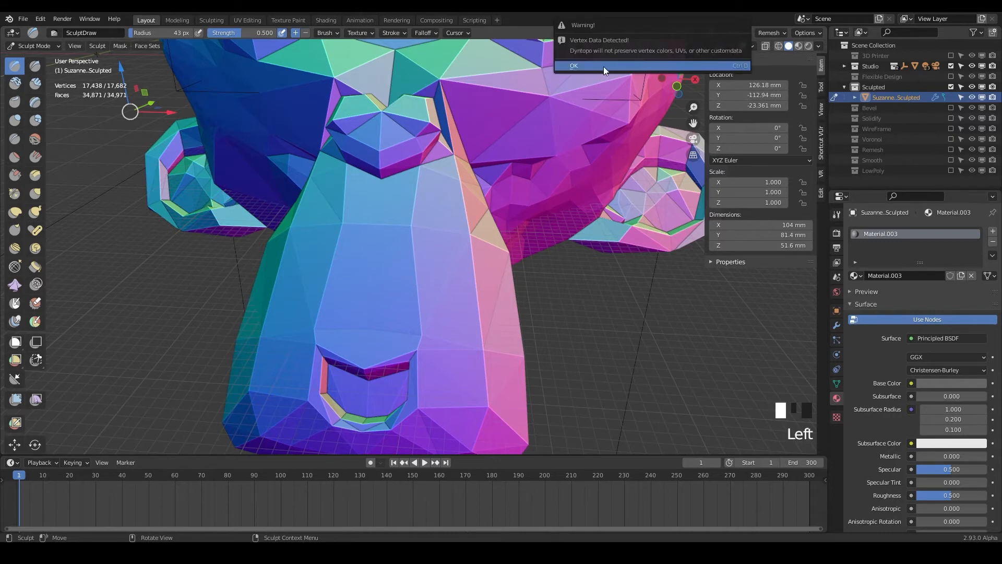
click(574, 66)
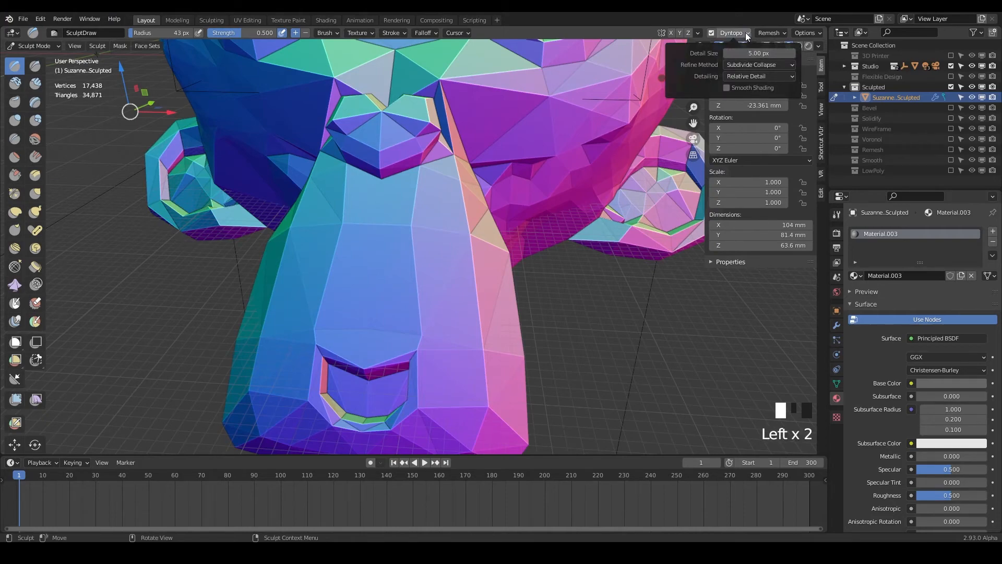
Step: Paint curly moustache strokes on Suzanne's snout with the Draw brush
scroll(down, 3)
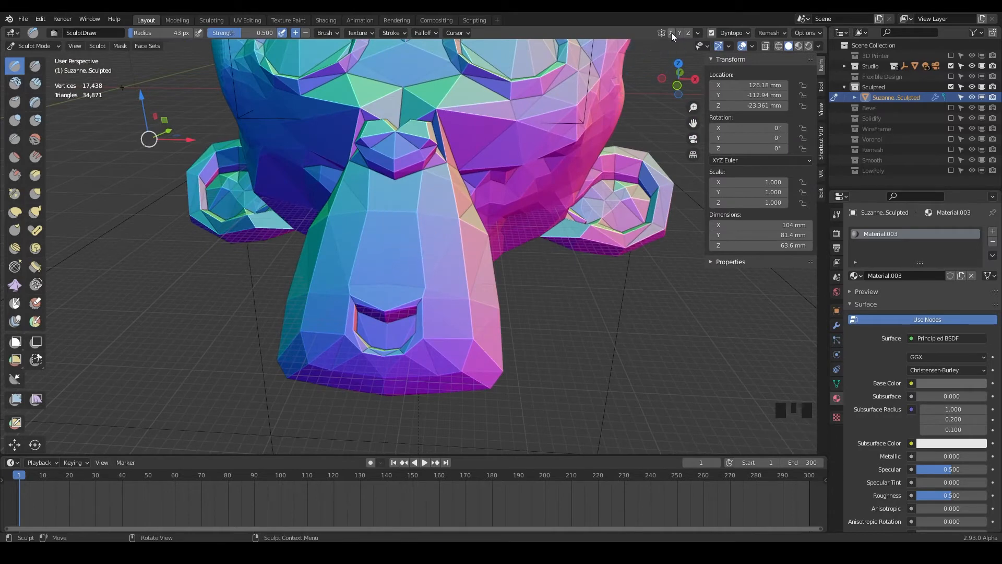
scroll(down, 3)
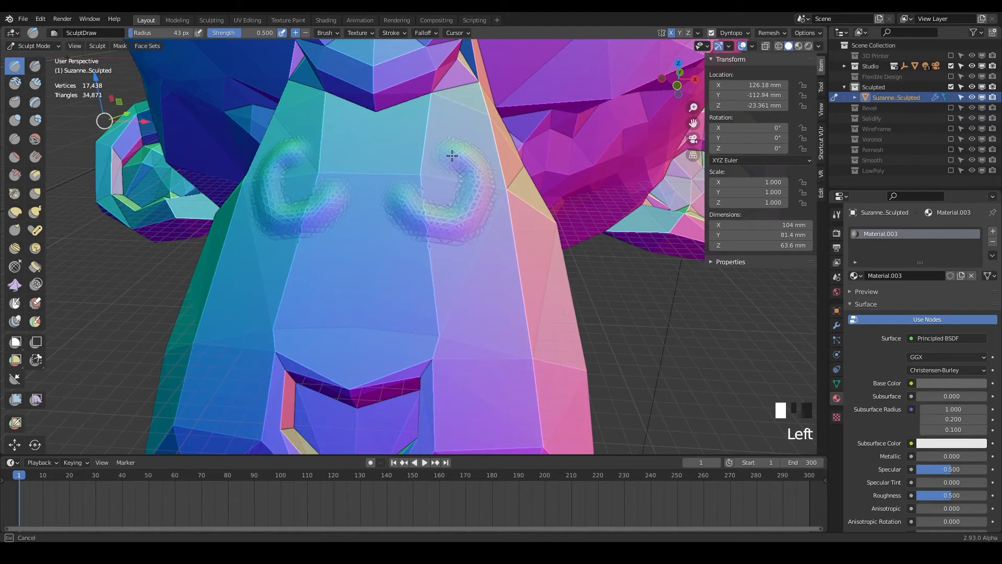
drag(450, 155, 386, 192)
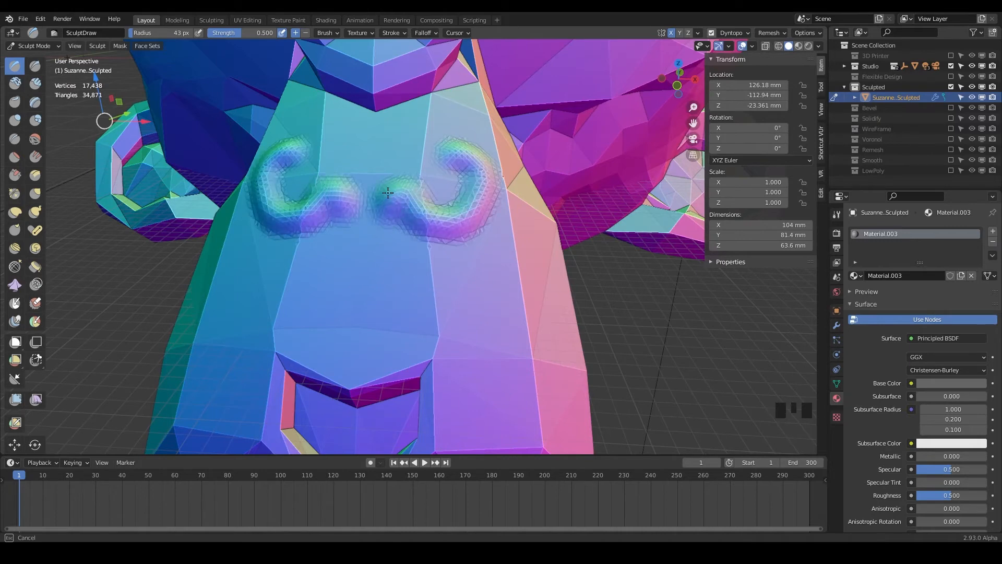
scroll(down, 3)
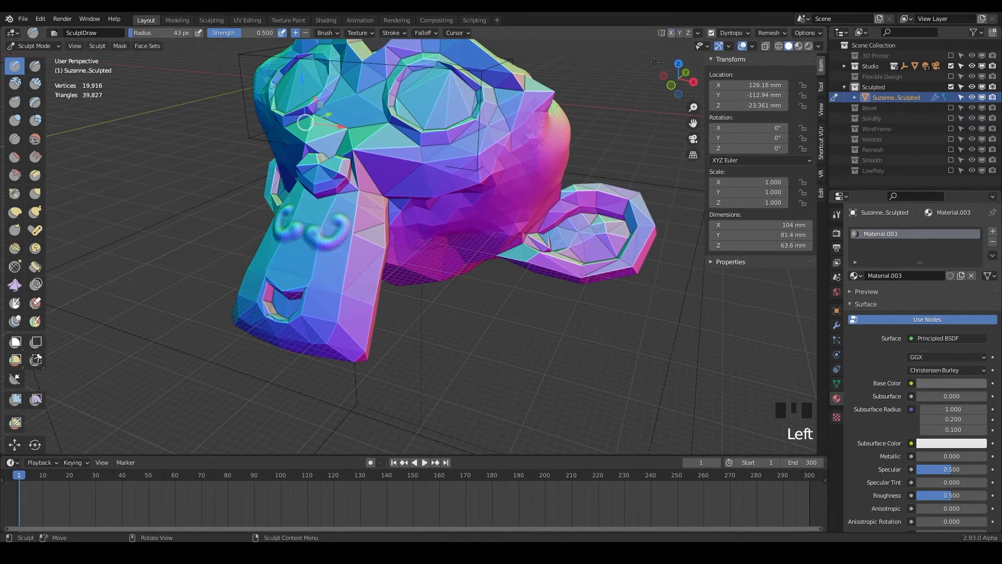
scroll(up, 3)
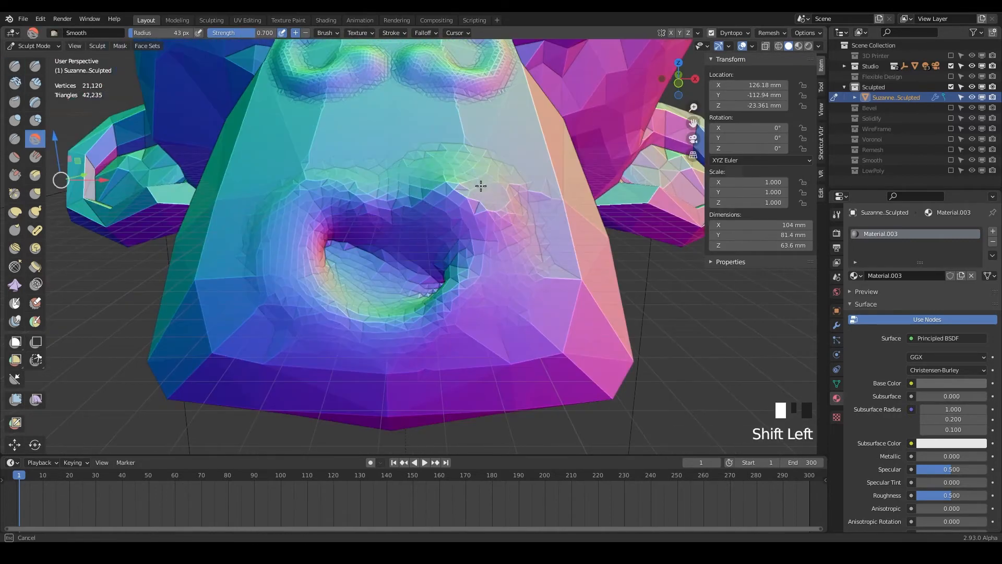
Step: Smooth the sculpted surface around Suzanne's mouth
drag(480, 186, 482, 294)
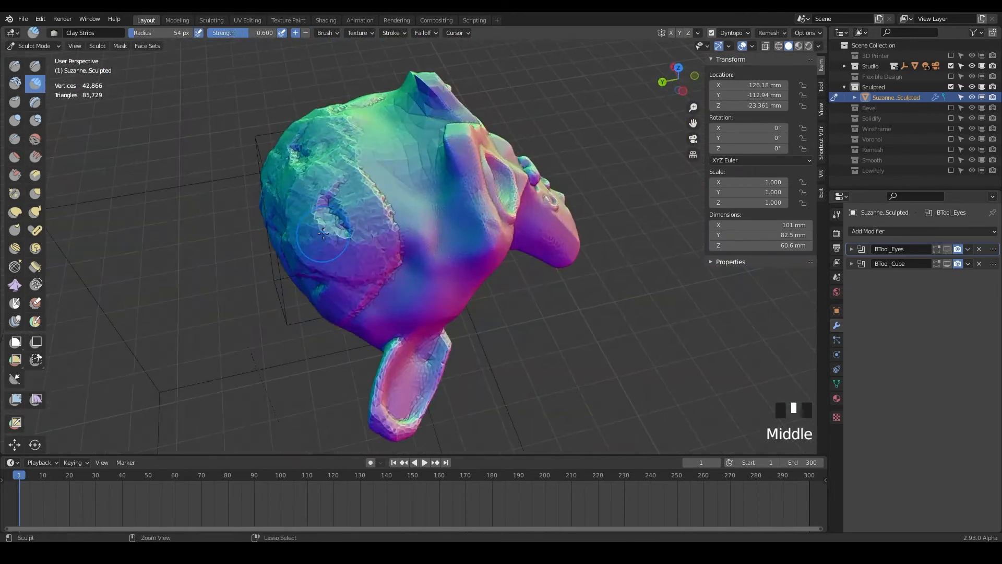
Step: Raise small round bumps across the face, then enter Edit Mode with all geometry selected
scroll(down, 3)
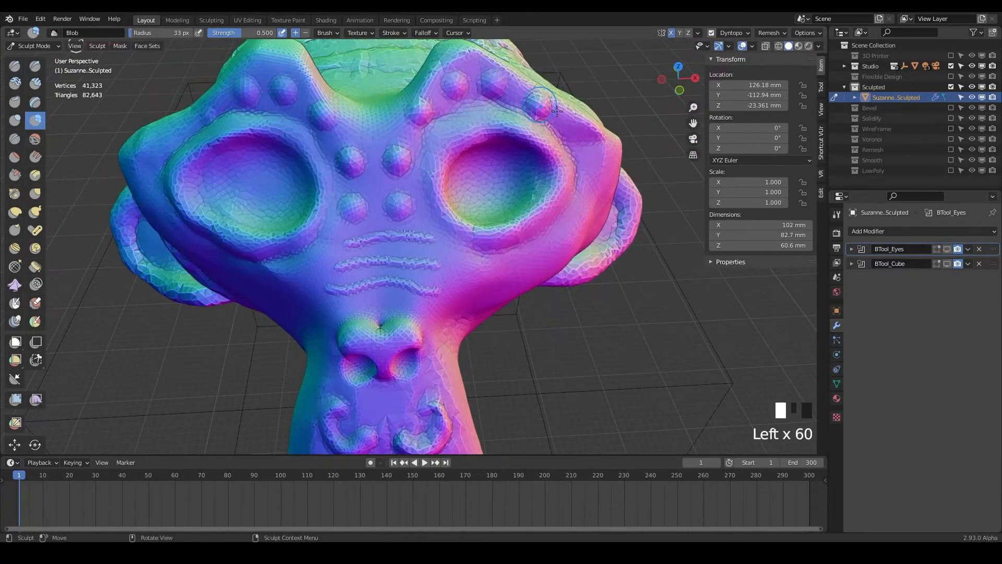
drag(556, 111, 374, 255)
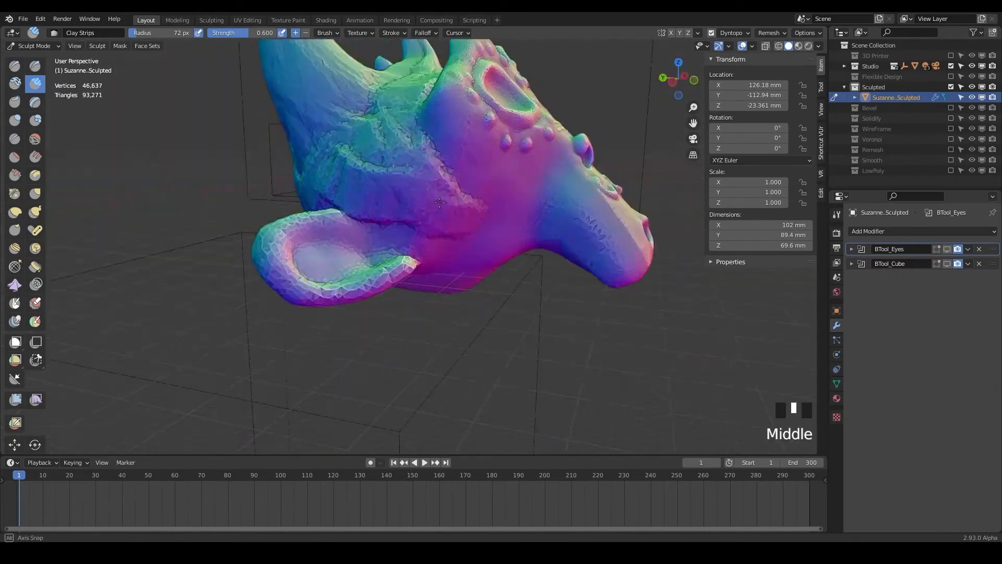
key(Tab)
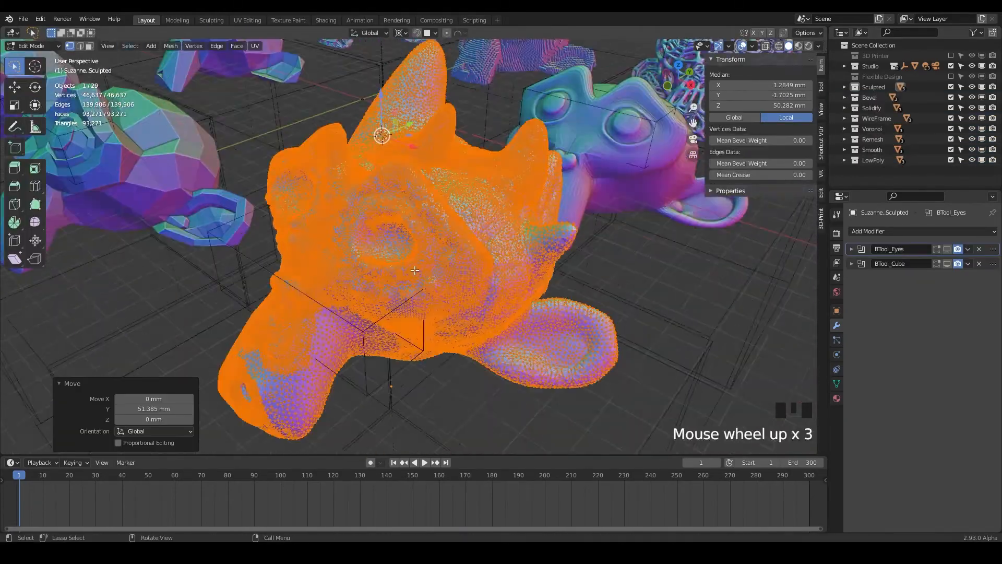
Step: Return to Object Mode so the cube boolean slices Suzanne's base flat
key(g)
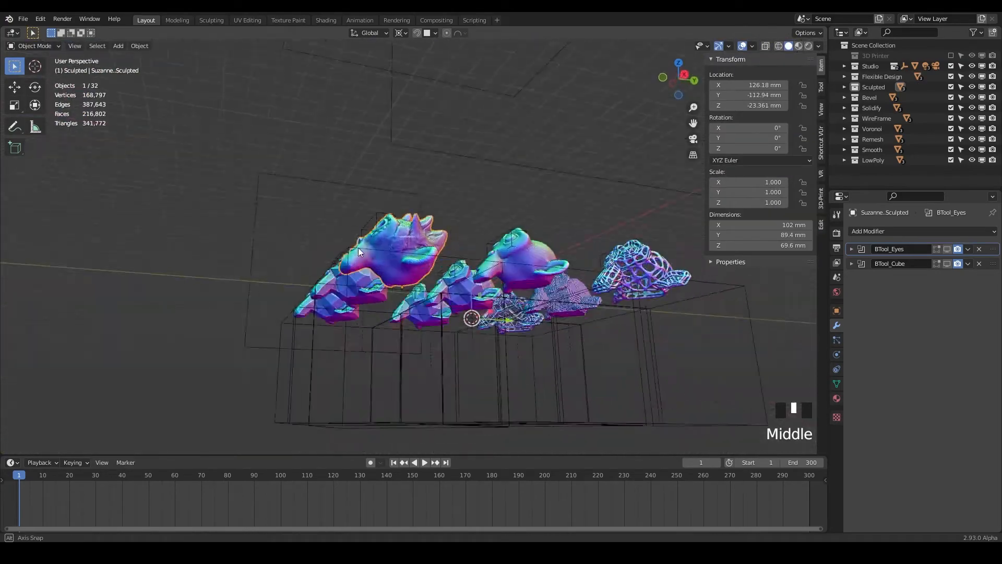
scroll(up, 3)
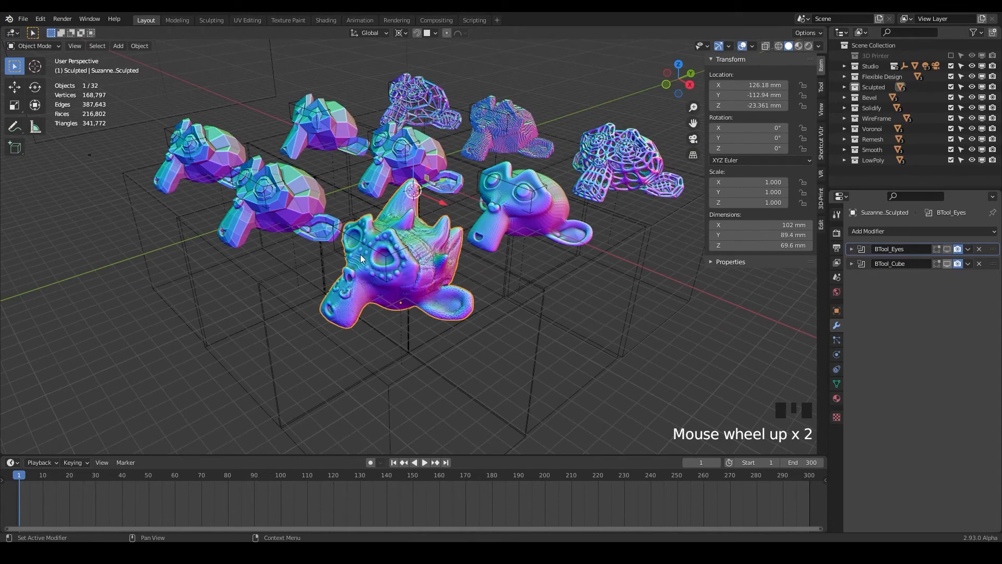
mouse_move(395, 286)
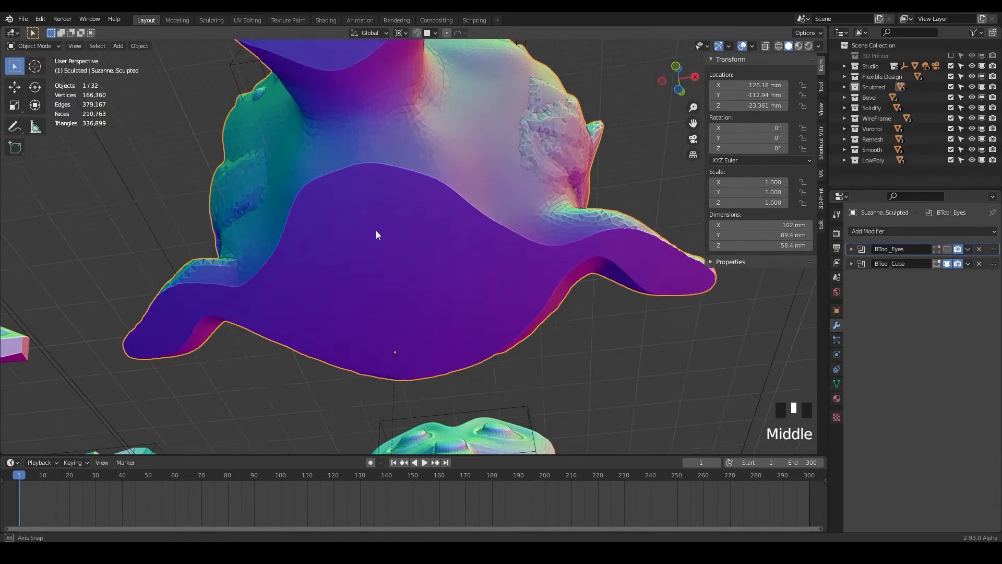
scroll(down, 3)
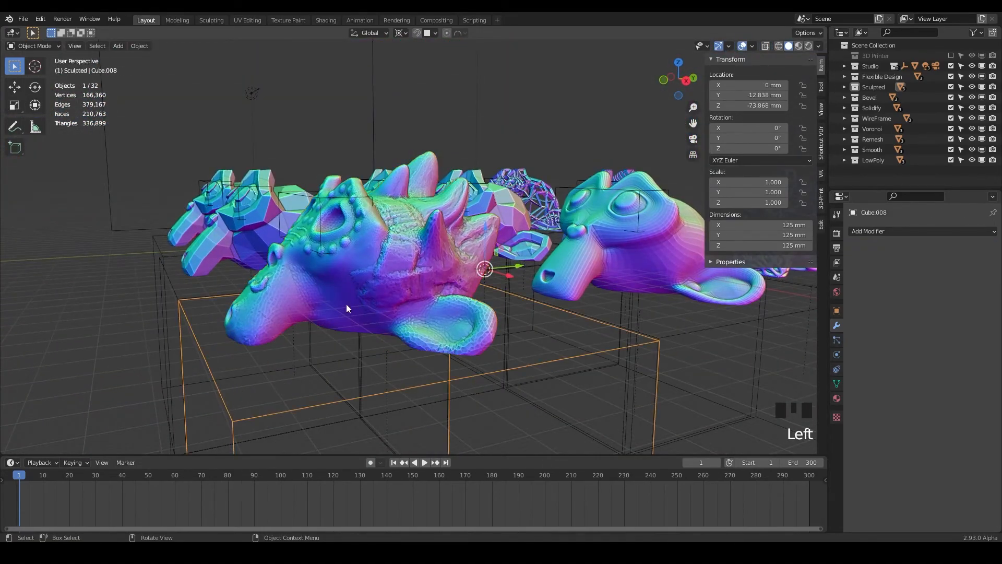
Step: Select Suzanne_Sculpted so BTool_Eyes fills the sockets with faceted jewel eyes, and inspect them
drag(347, 308, 380, 260)
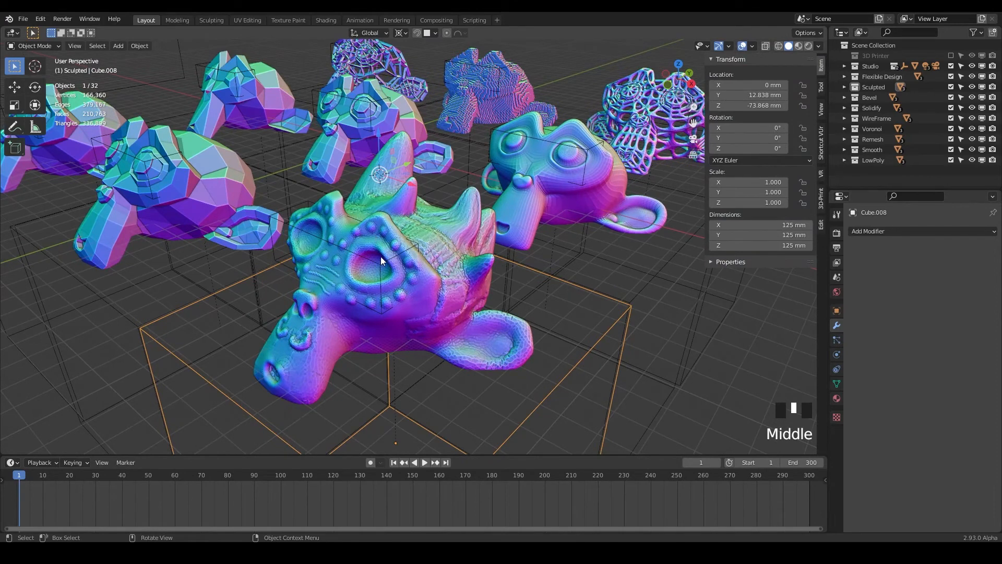
click(382, 260)
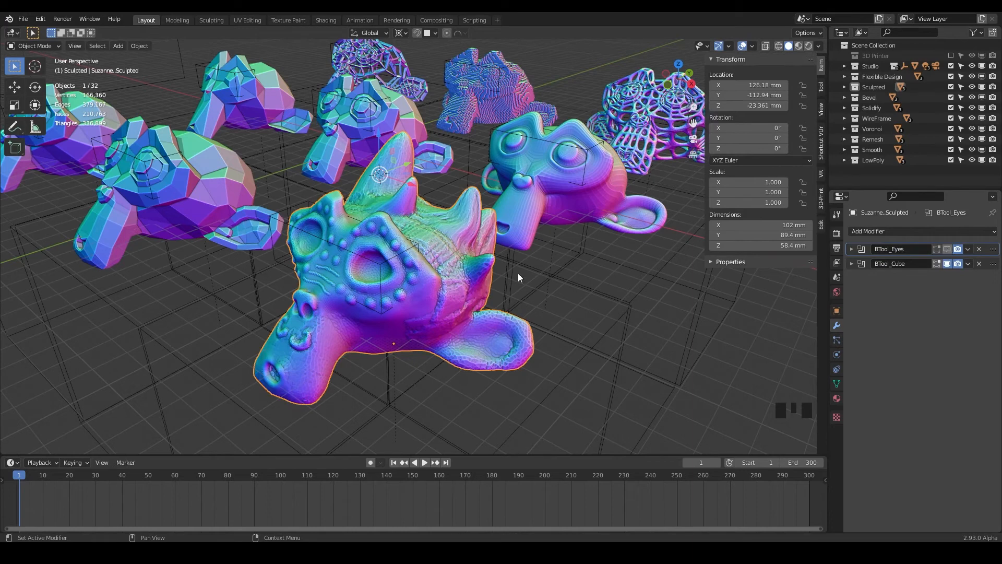
mouse_move(355, 294)
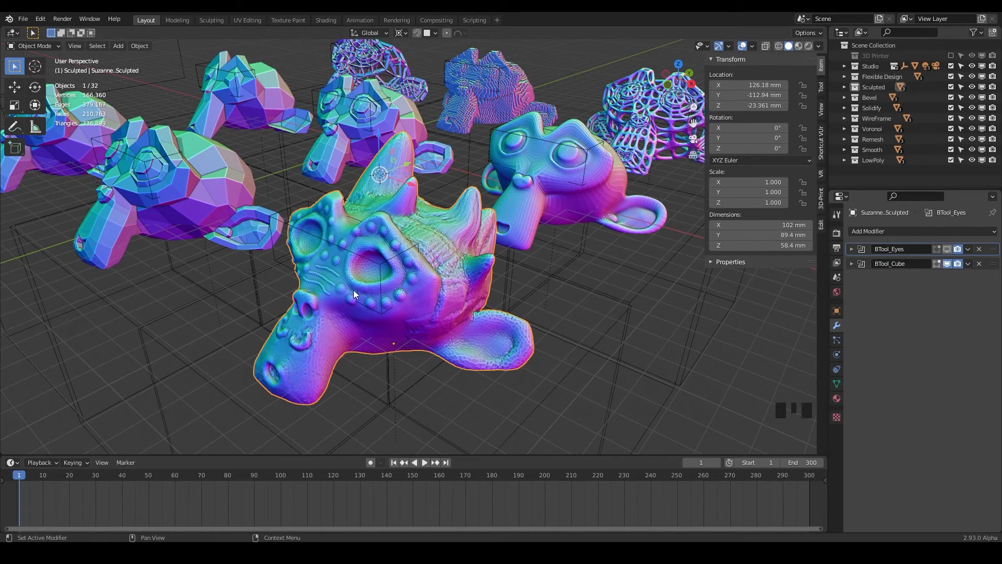
mouse_move(396, 288)
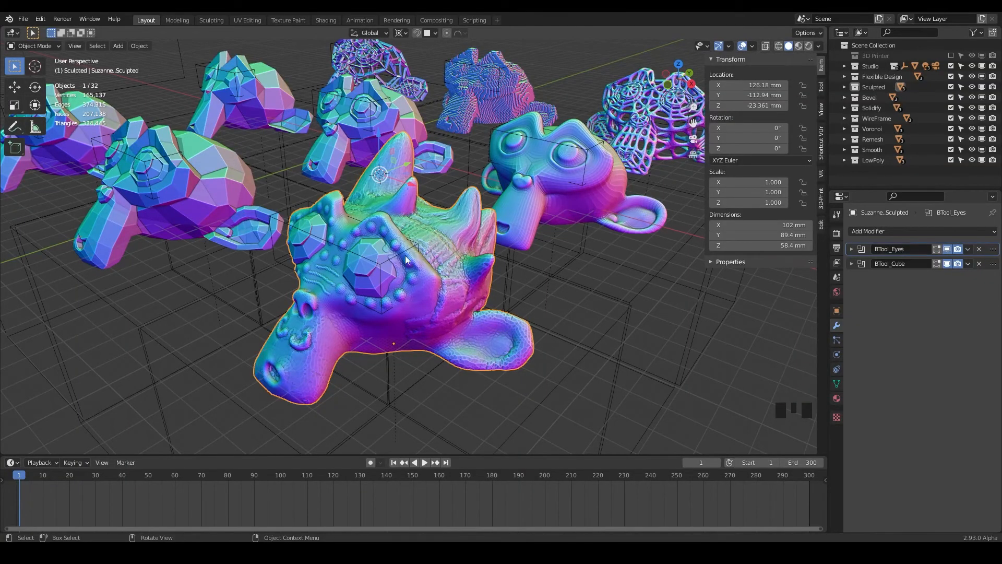
drag(406, 258, 492, 298)
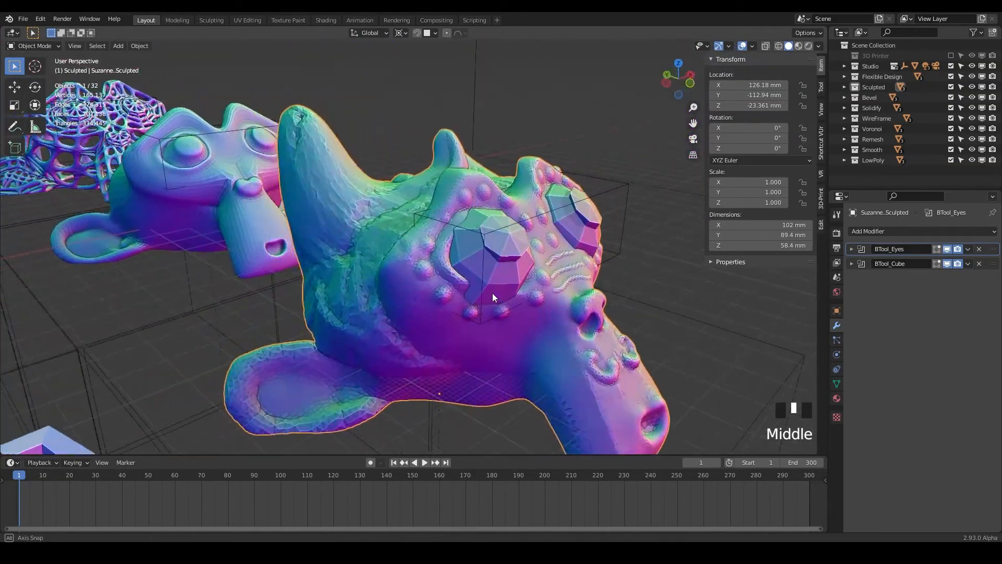
drag(492, 297, 479, 285)
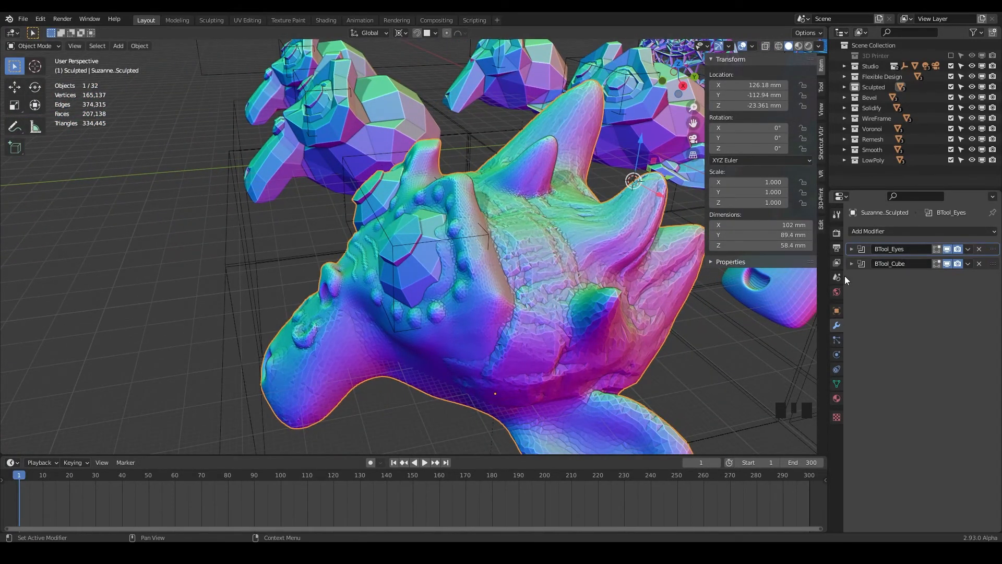
scroll(down, 3)
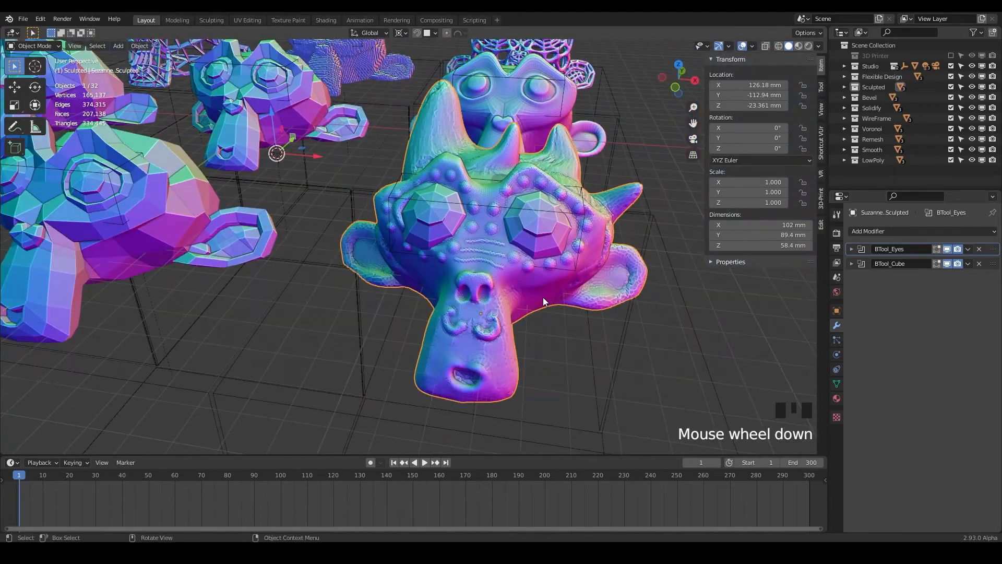
drag(542, 300, 454, 278)
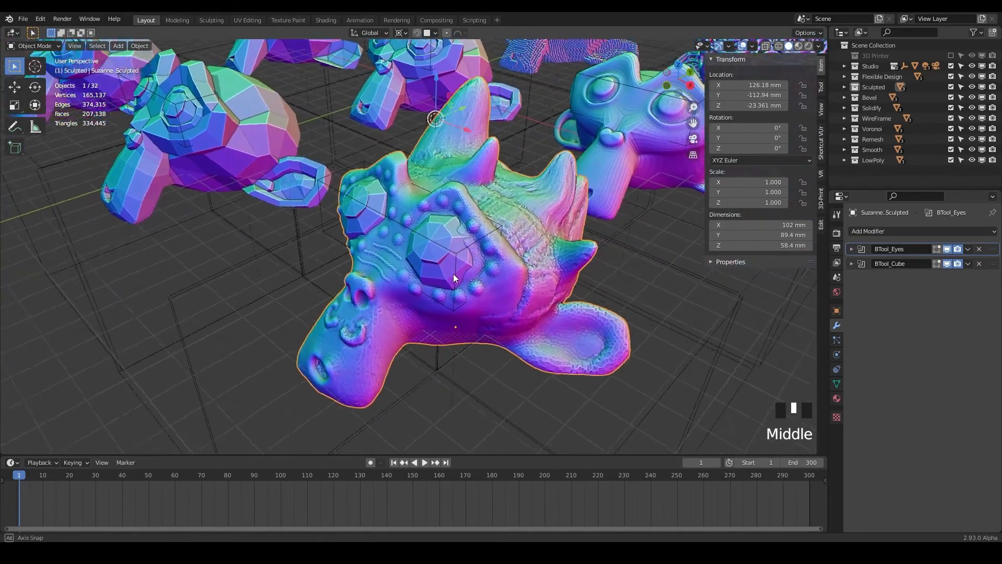
scroll(down, 3)
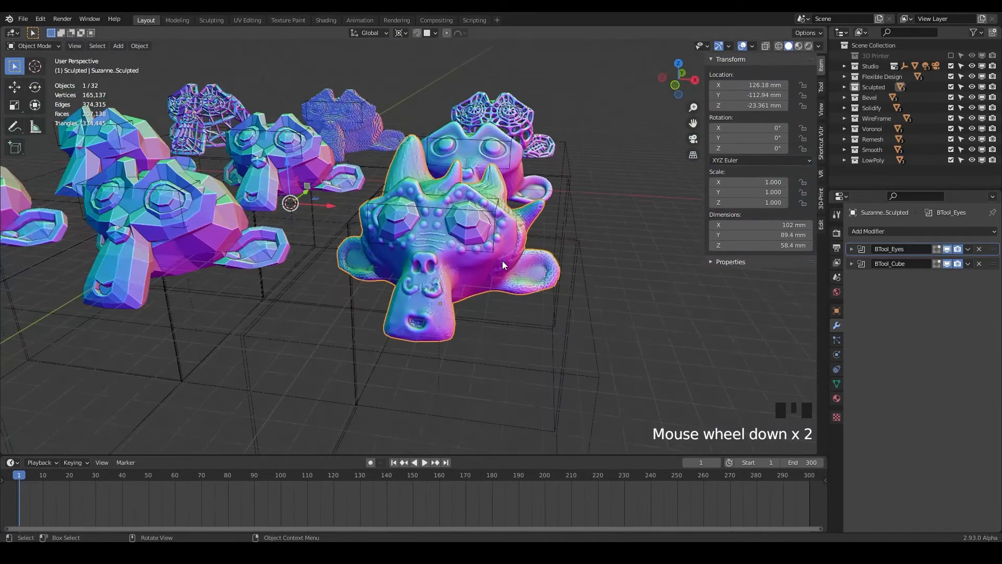
drag(505, 265, 531, 233)
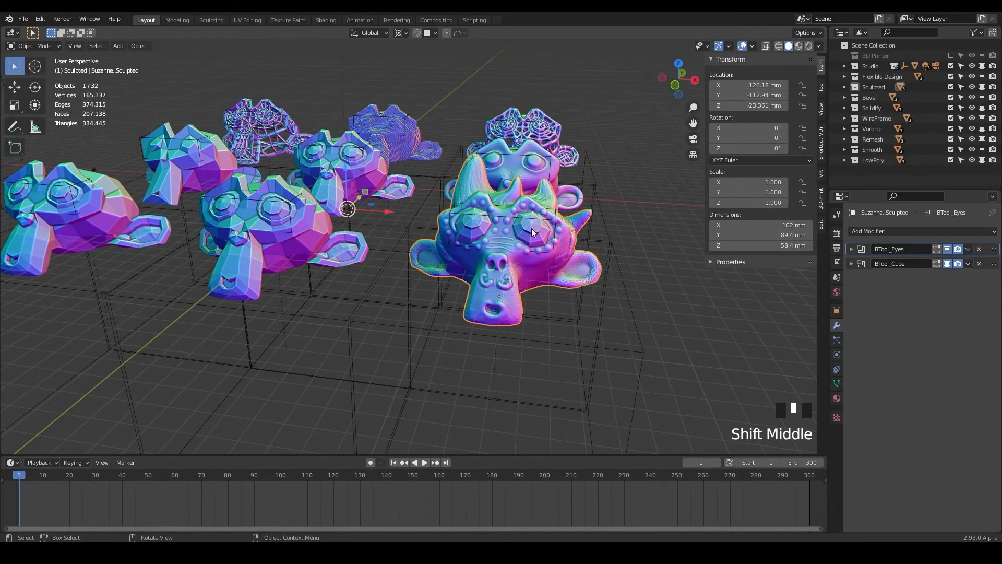
drag(511, 232, 499, 275)
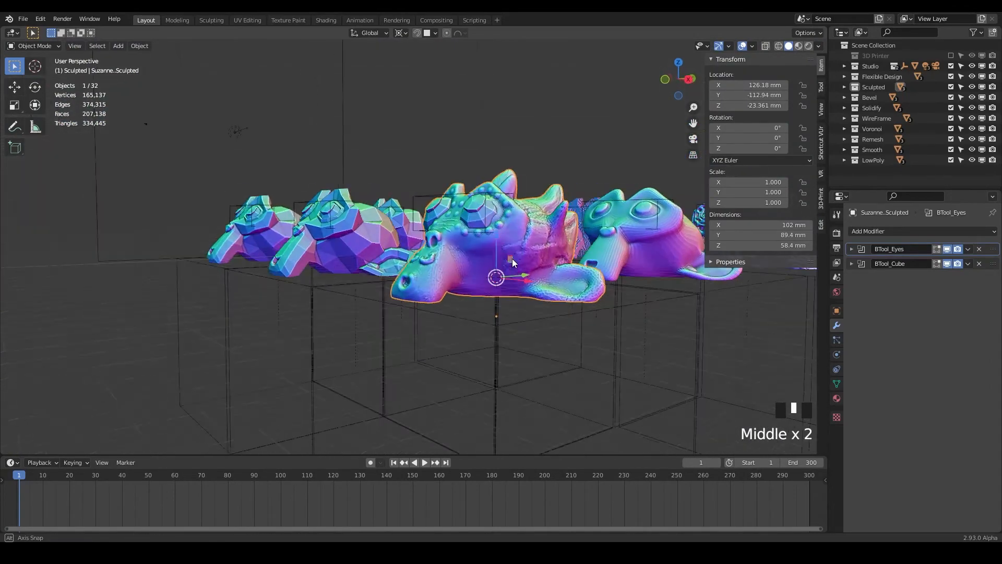
drag(511, 262, 500, 324)
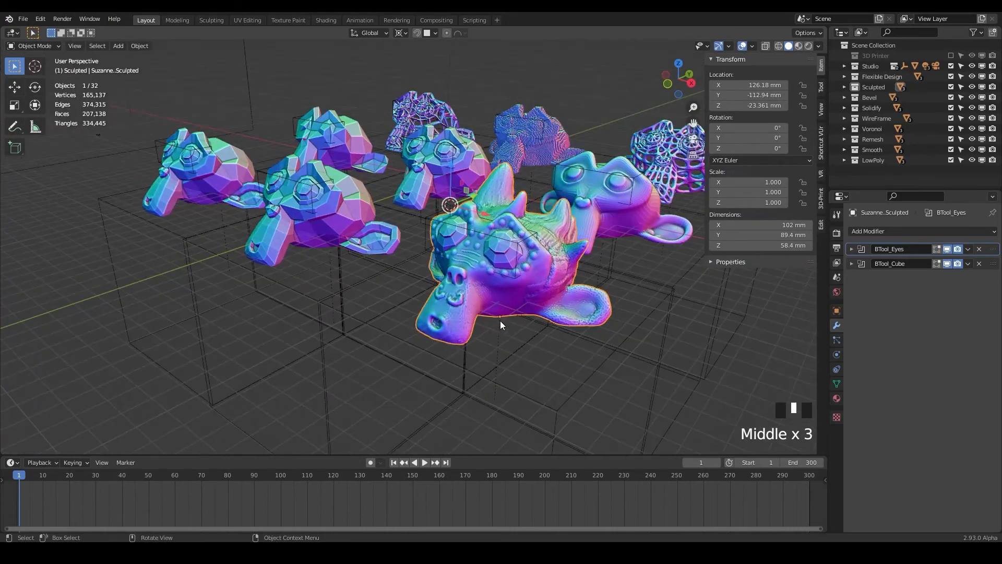
drag(500, 324, 444, 313)
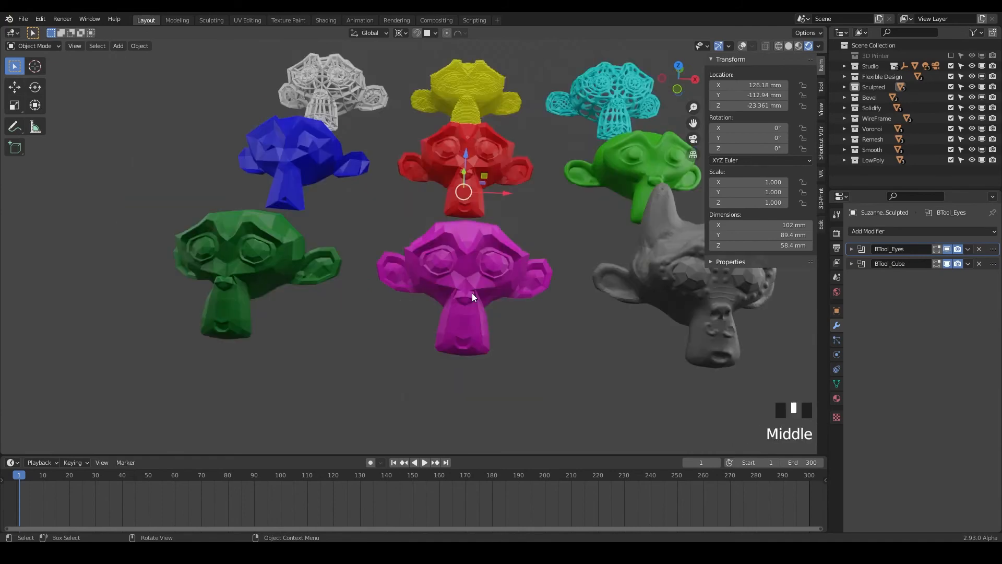
Step: Pan and zoom across the coloured modifier variants in the Eevee rendered view
drag(472, 298, 414, 281)
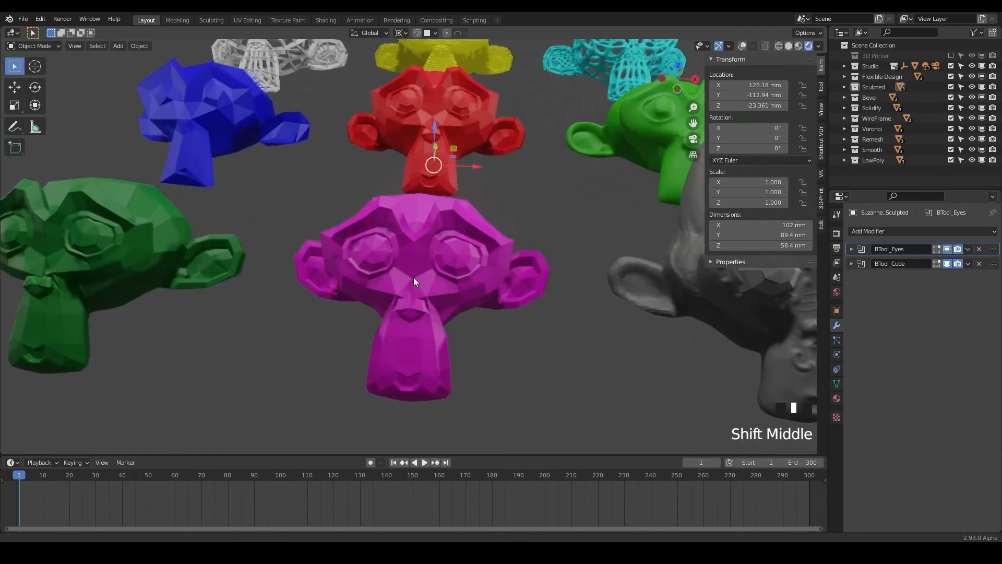
drag(415, 281, 451, 210)
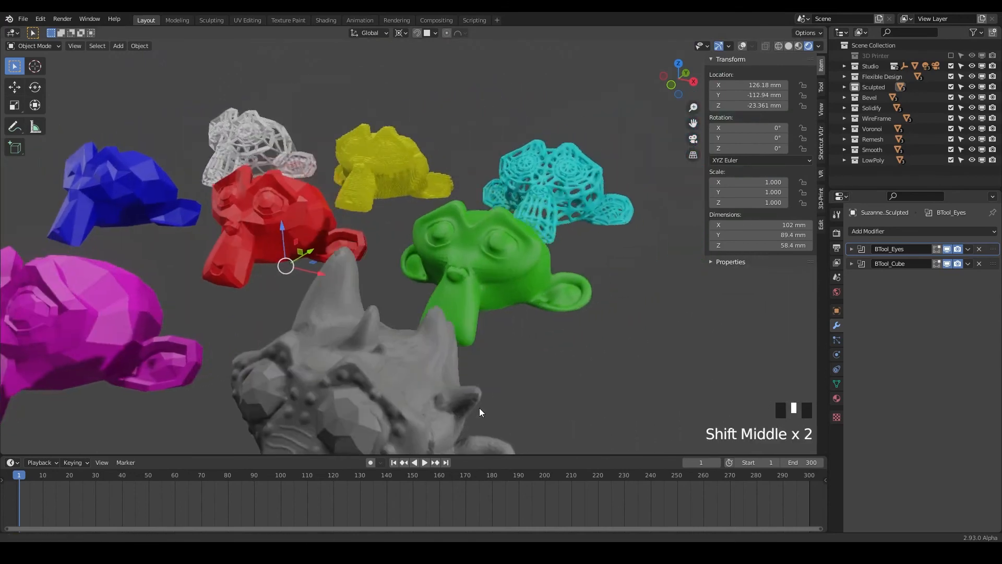
drag(479, 413, 494, 277)
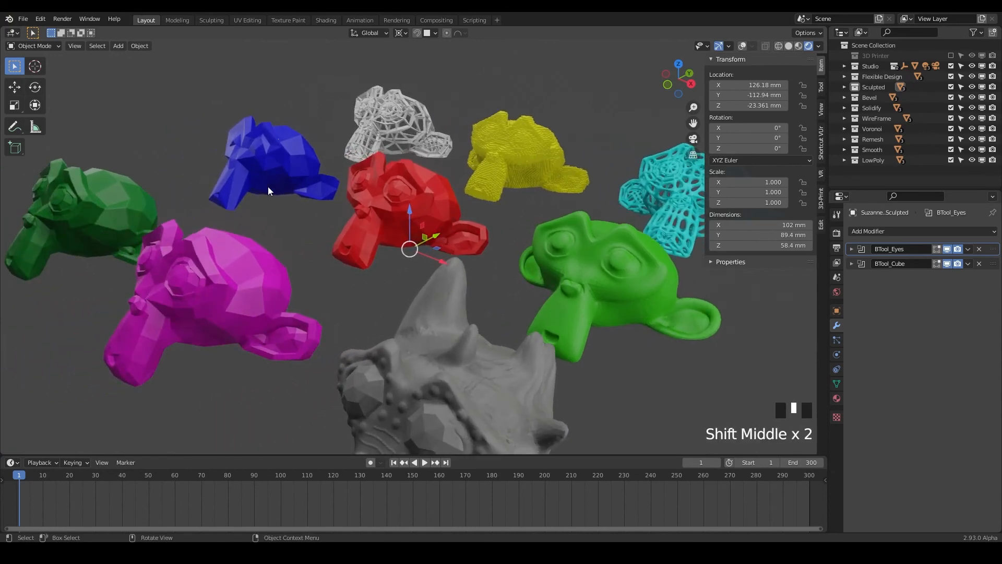
scroll(down, 3)
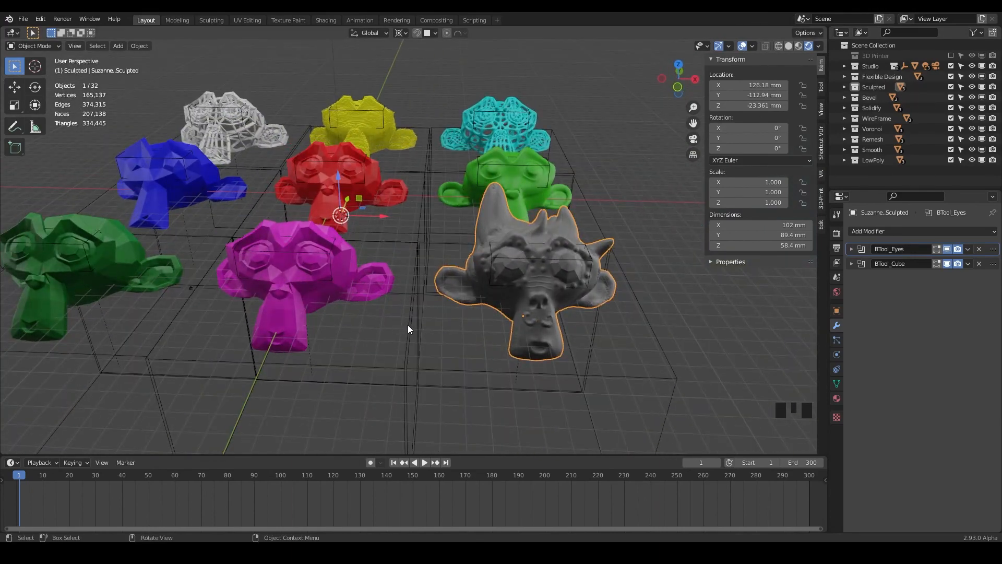
Step: Orbit from a low side view back to an elevated overview of the coloured heads
drag(409, 329, 418, 298)
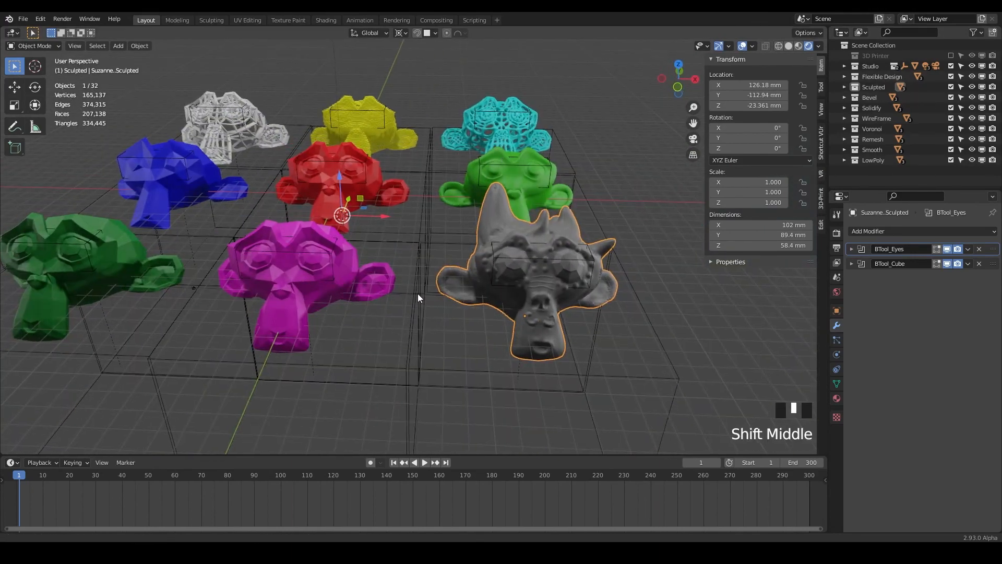
drag(419, 297, 434, 286)
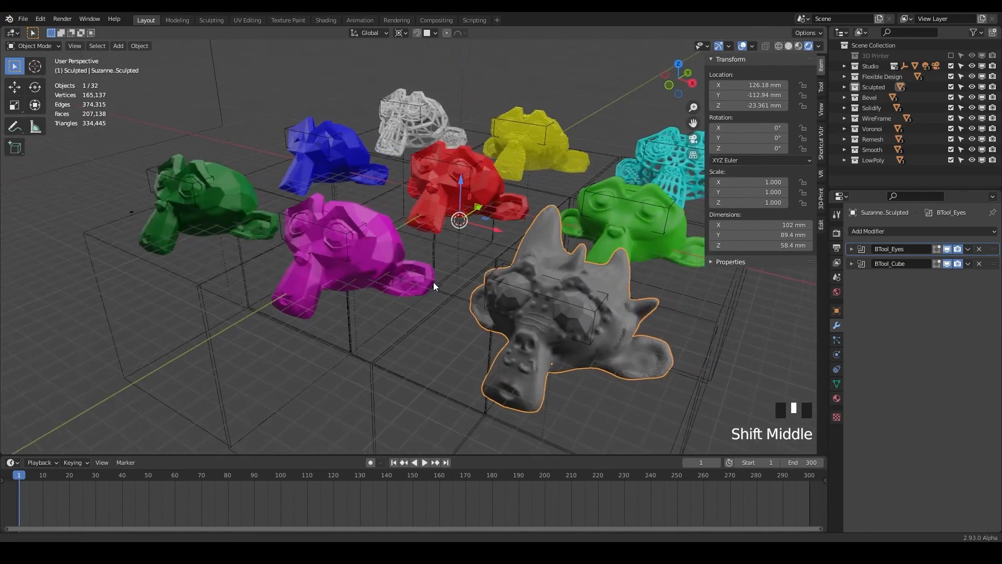
drag(433, 286, 408, 267)
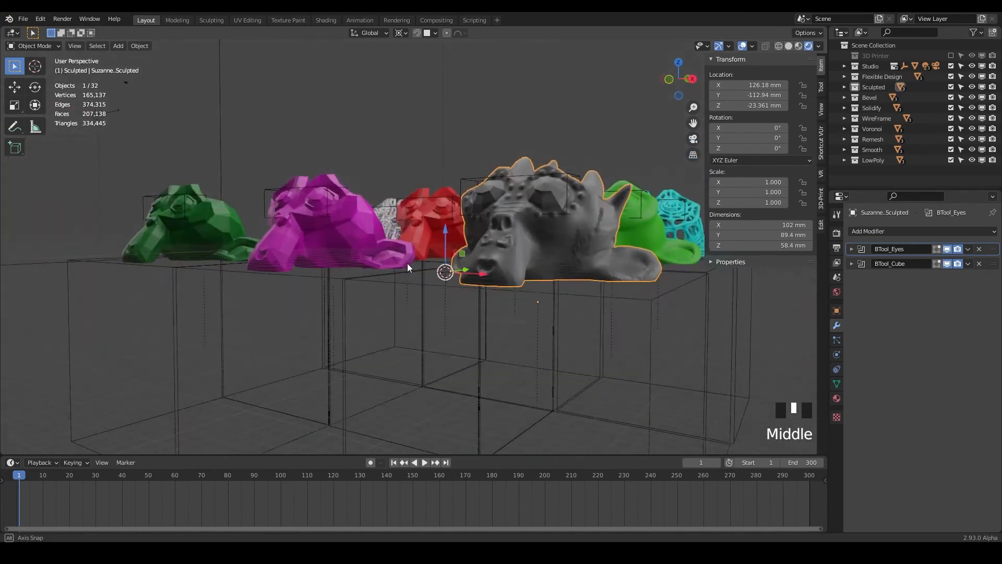
drag(408, 268, 332, 313)
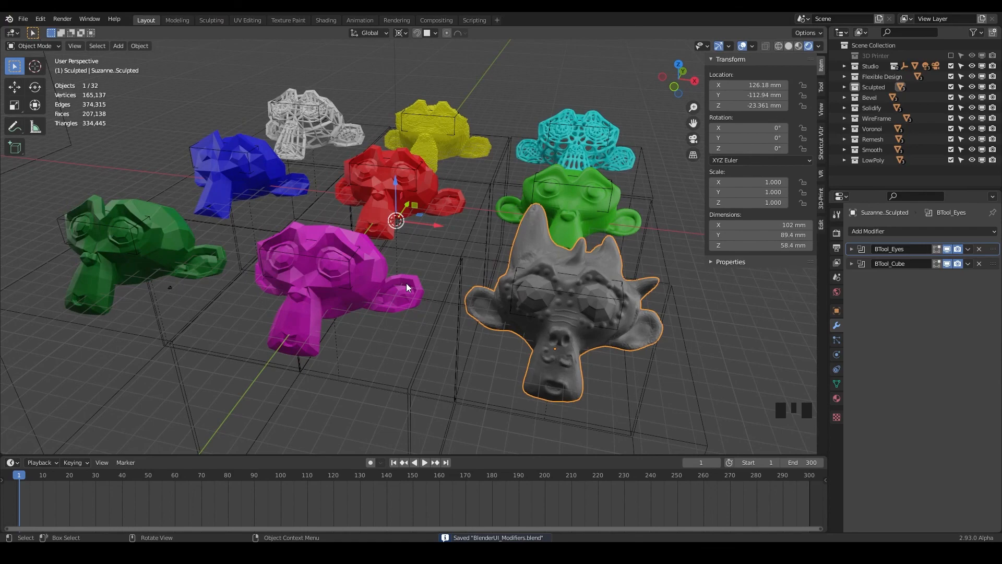
mouse_move(527, 319)
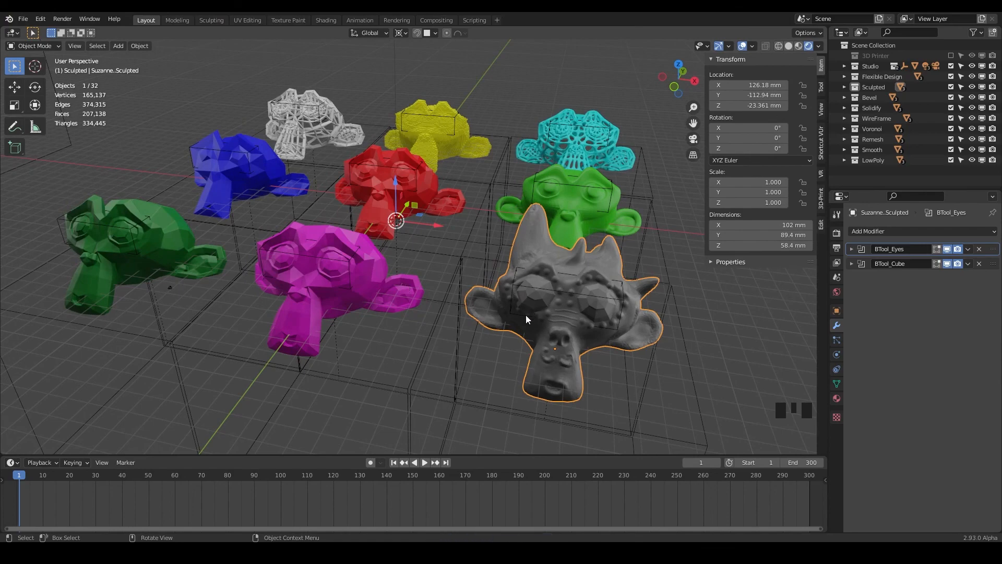